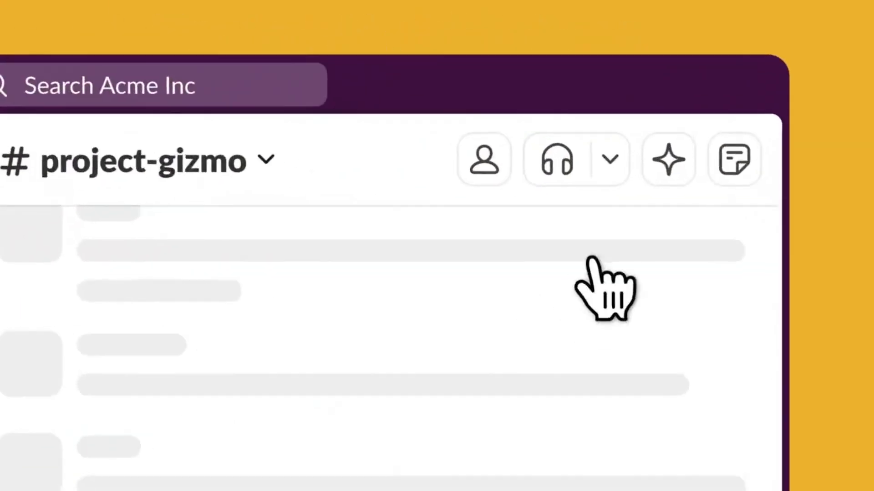
Summarize project-gizmo unreads with Slack AI, then ask who the experts on project gizmo are
{"action": "left_click", "coordinate": [608, 158]}
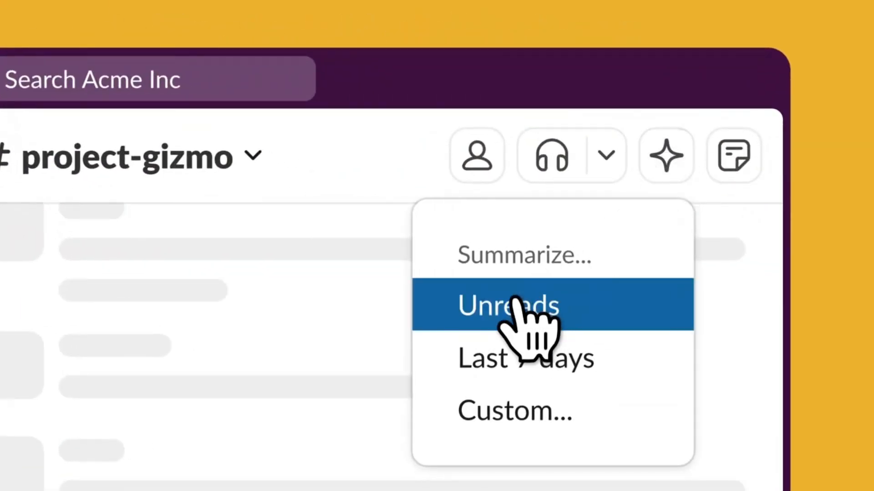
{"action": "left_click", "coordinate": [506, 305]}
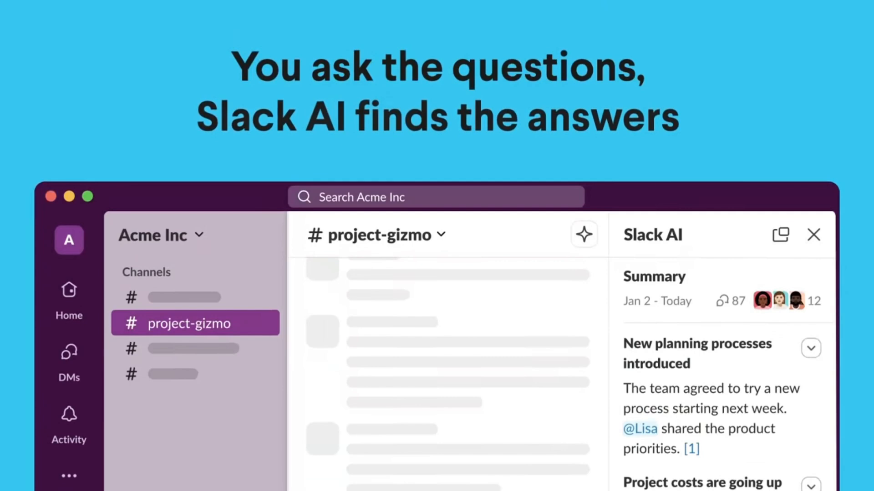
{"action": "left_click", "coordinate": [436, 197]}
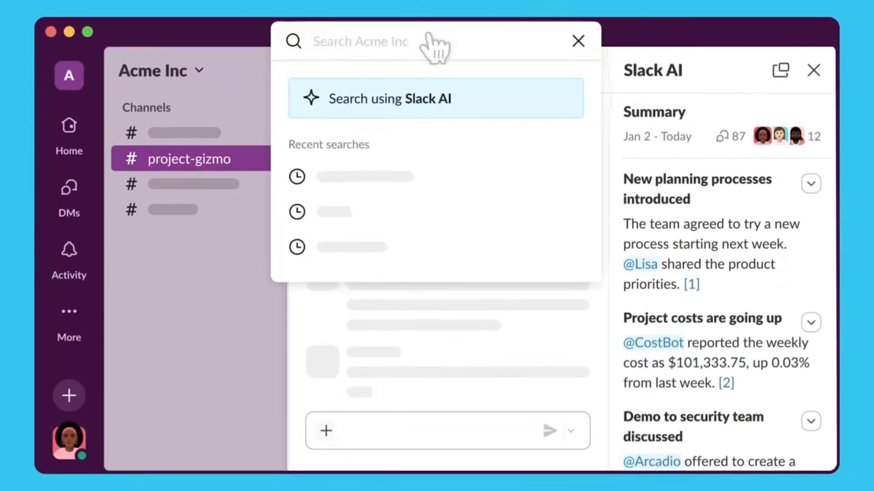
{"action": "type", "text": "project gizmo"}
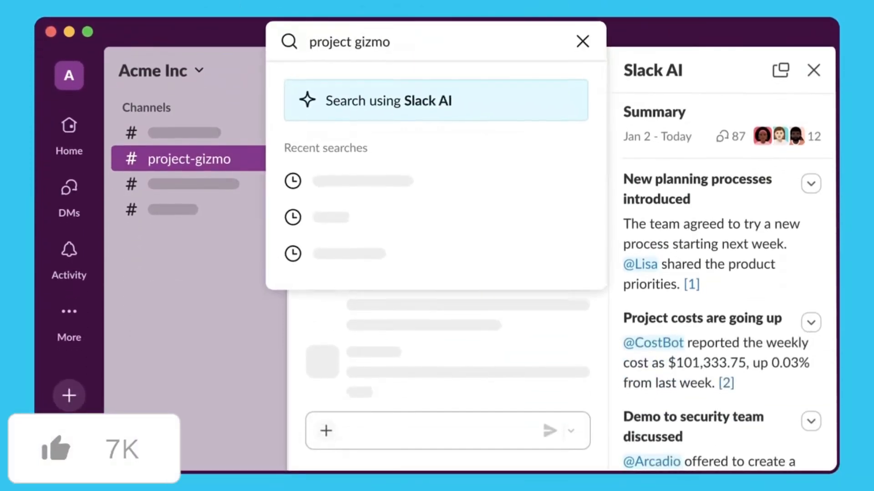
{"action": "left_click", "coordinate": [436, 100]}
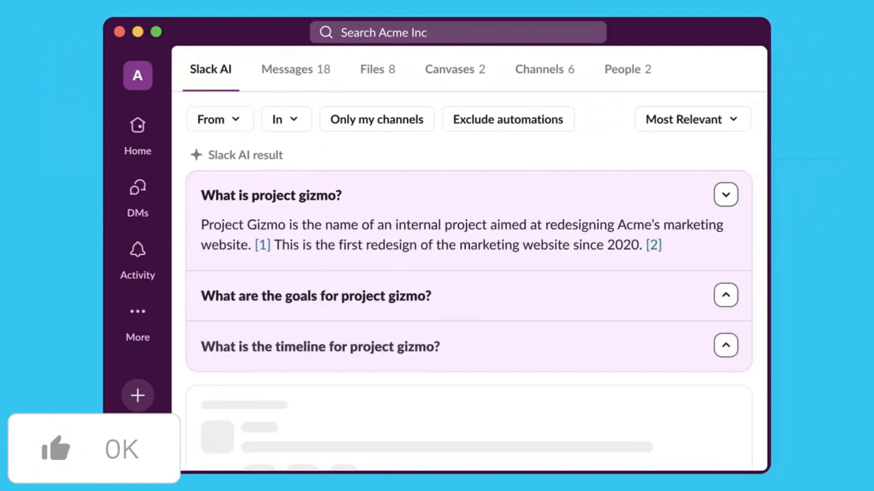
{"action": "type", "text": "Who are the experts on project gizmo?"}
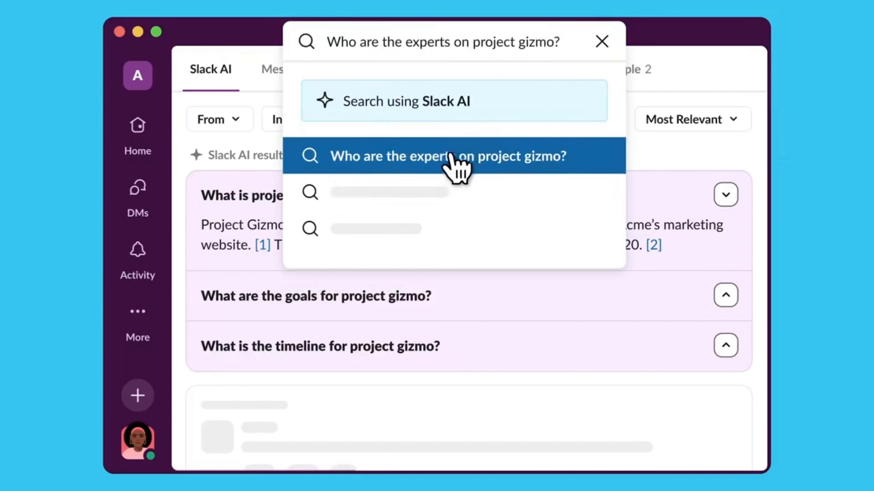
{"action": "left_click", "coordinate": [445, 157]}
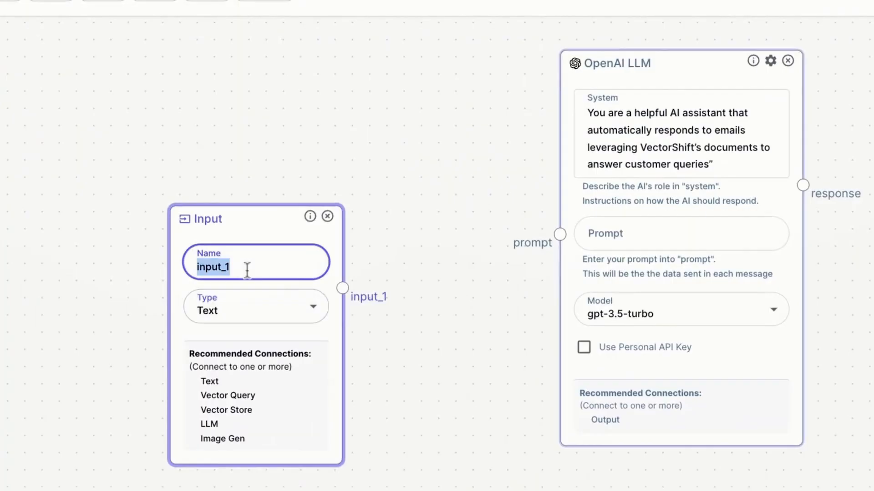
Name the pipeline's Input node User_Query
{"action": "type", "text": "User_Query"}
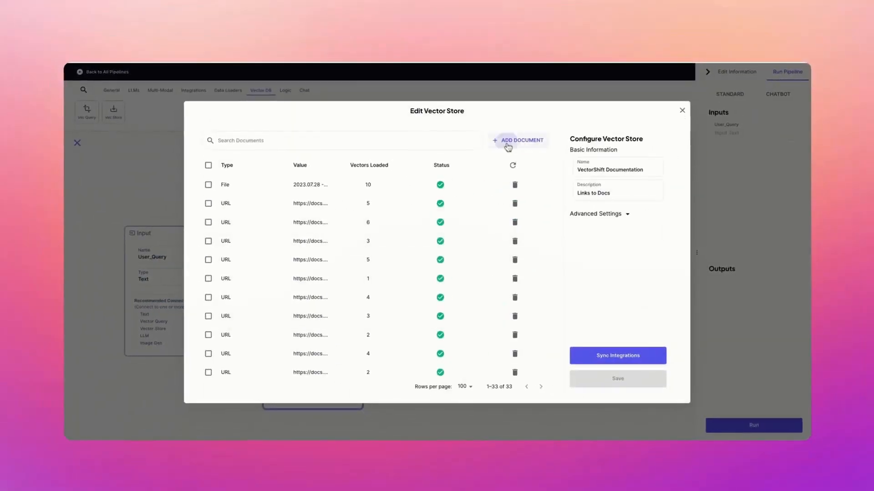
Add a new document to the vector store with Integration as the loader type
{"action": "left_click", "coordinate": [517, 140]}
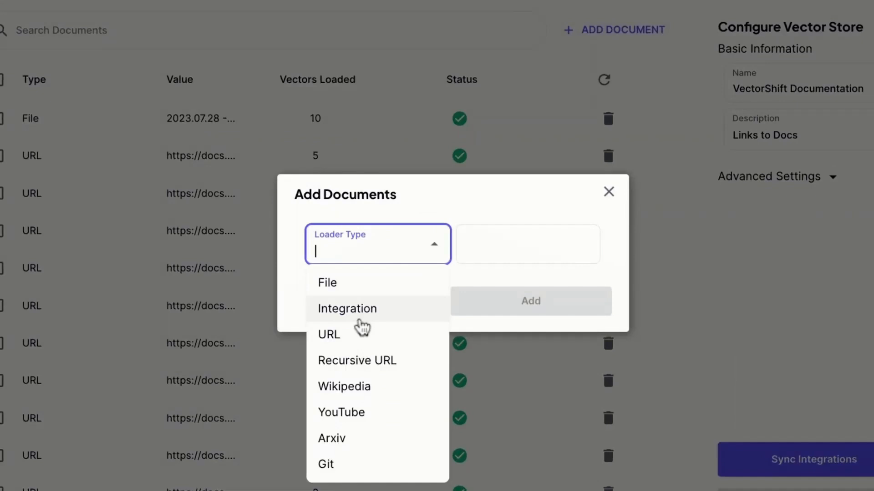
{"action": "left_click", "coordinate": [346, 308]}
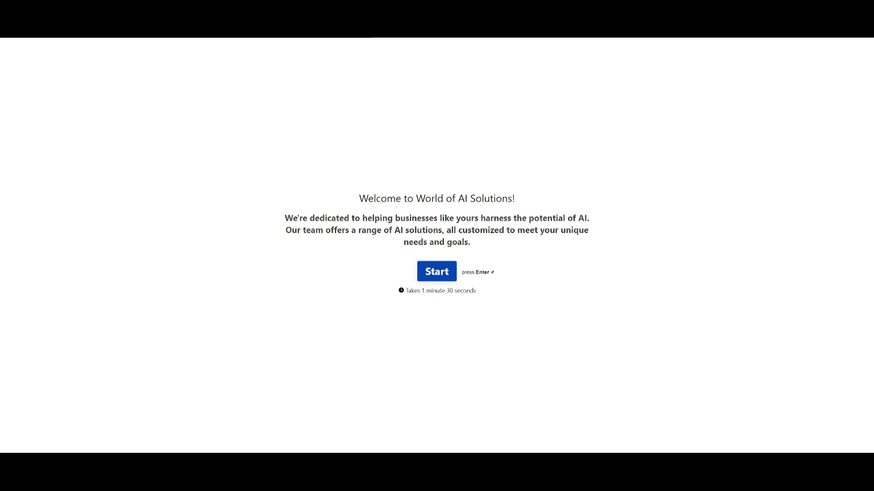
Start the World of AI Solutions welcome questionnaire
{"action": "left_click", "coordinate": [436, 271]}
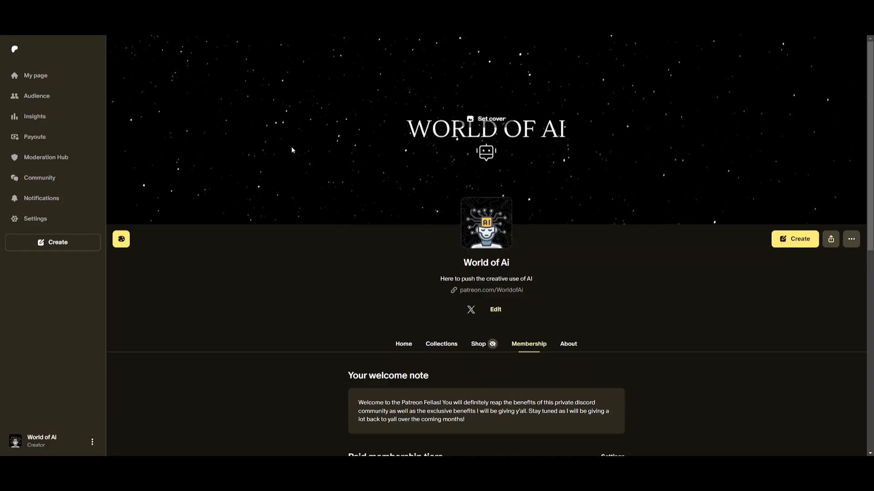
{"action": "mouse_move", "coordinate": [275, 131]}
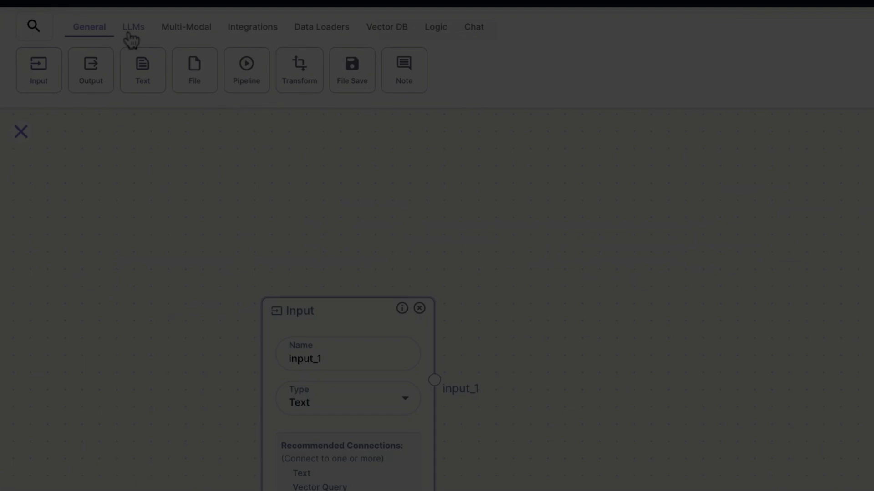
Rename the input User_Query and add a Vector Store Reader using VectorShift Documentation
{"action": "left_click", "coordinate": [133, 27]}
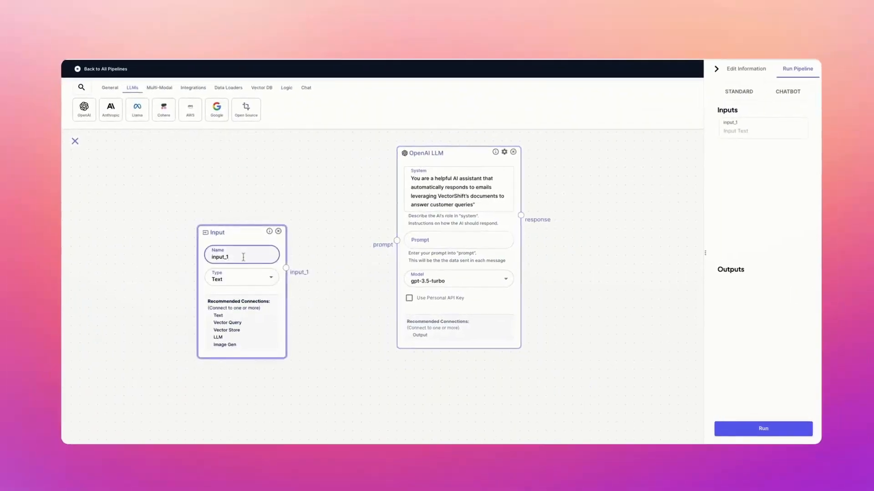
{"action": "type", "text": "User_Query"}
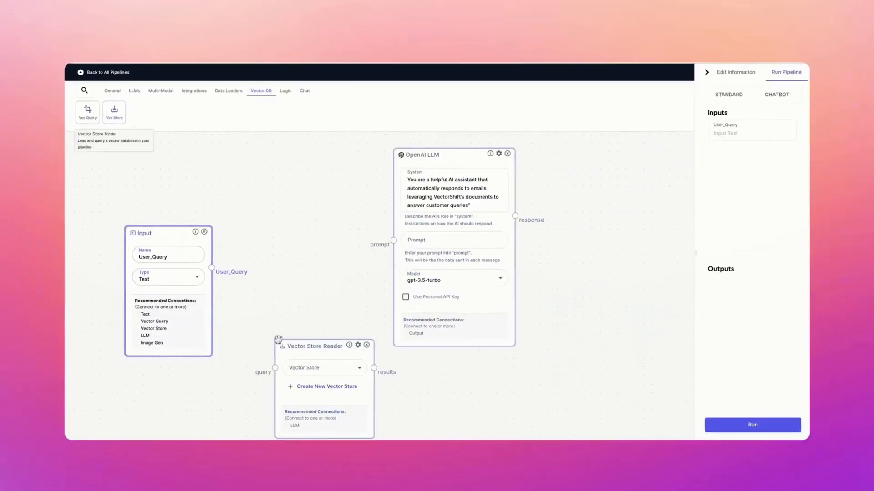
{"action": "type", "text": "vectors"}
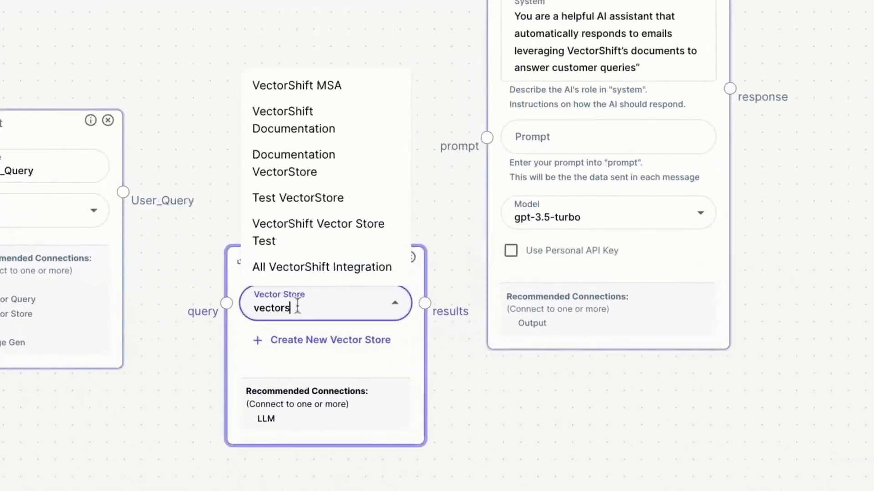
{"action": "left_click", "coordinate": [293, 120]}
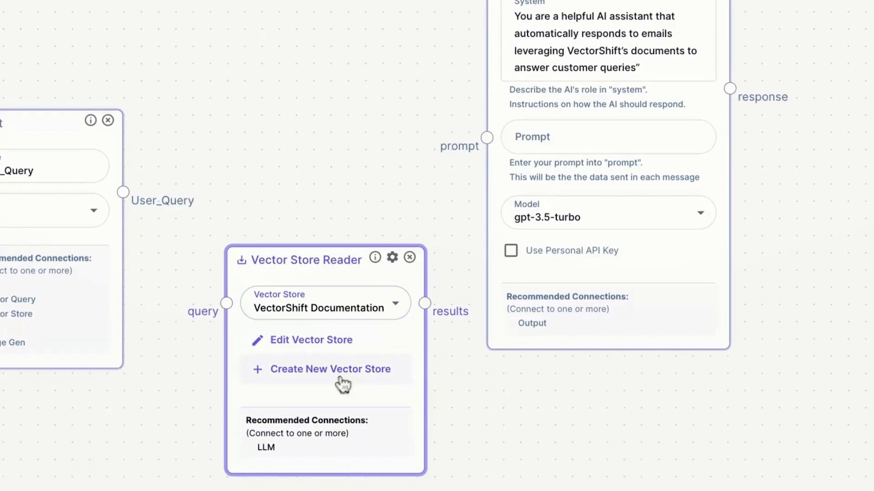
{"action": "left_click", "coordinate": [311, 340]}
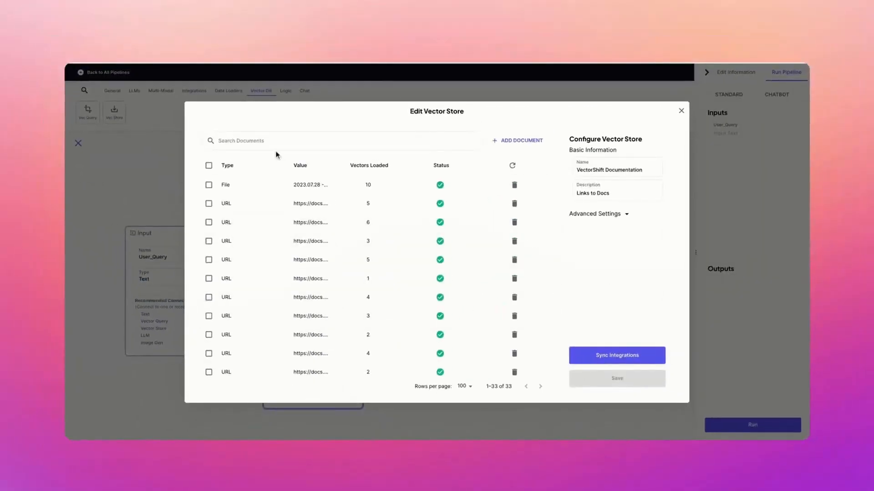
Add the VectorShift Documentation Notion page via Integration, then close the store editor
{"action": "left_click", "coordinate": [516, 140]}
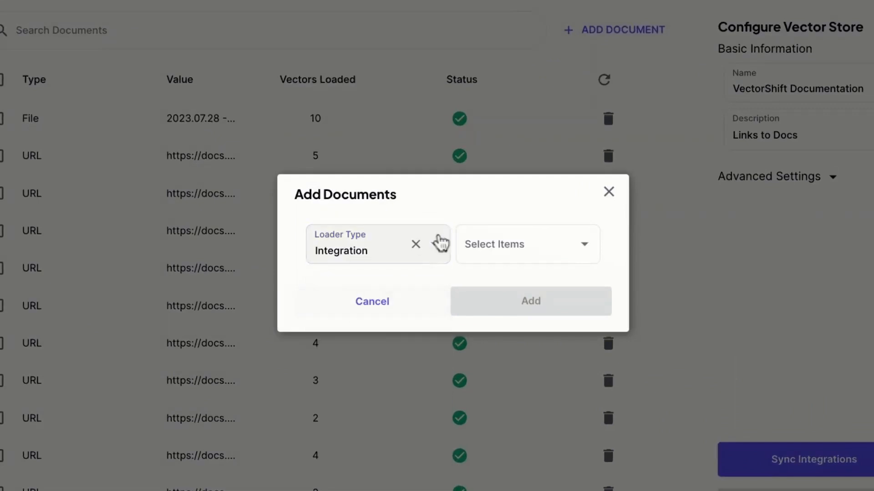
{"action": "left_click", "coordinate": [526, 244]}
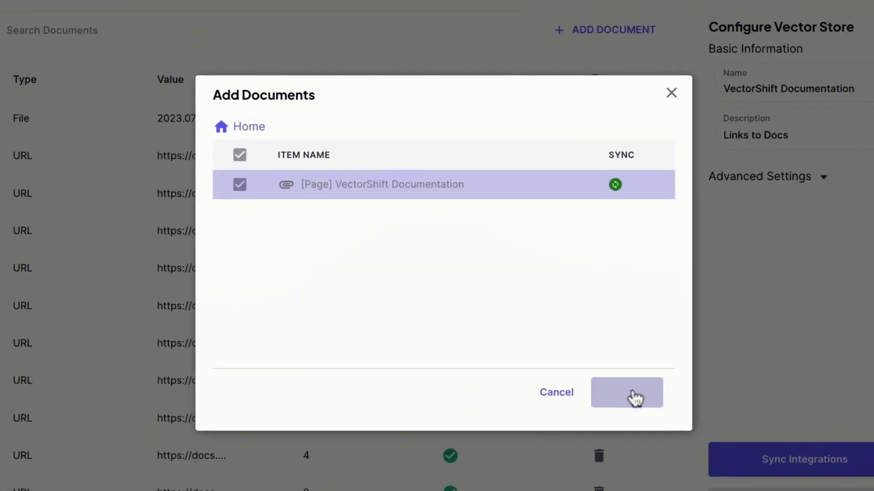
{"action": "left_click", "coordinate": [626, 393]}
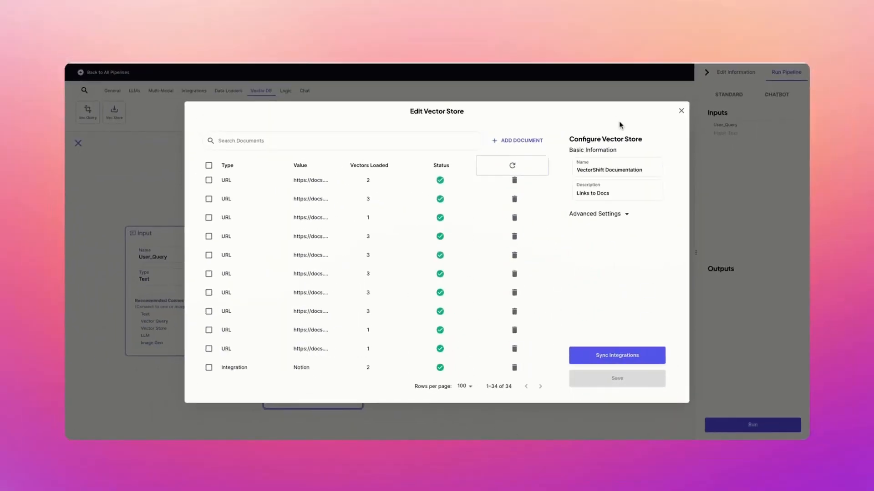
{"action": "left_click", "coordinate": [680, 110]}
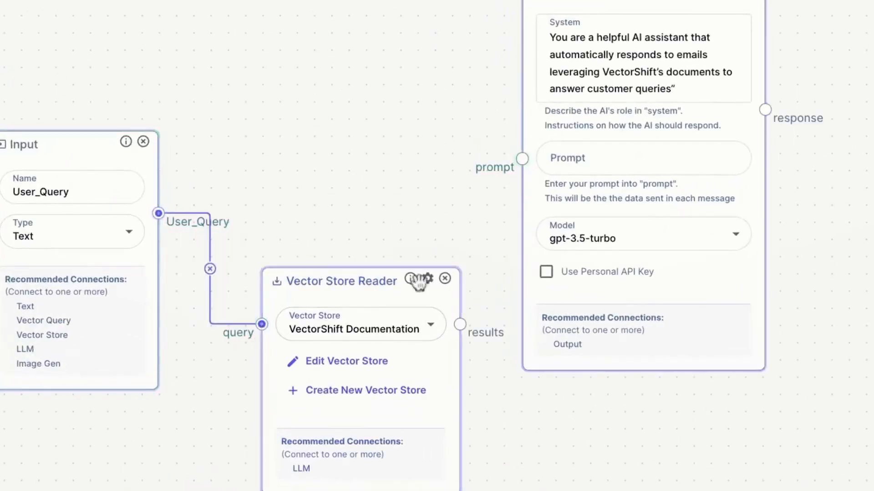
Write 'Question {{Question}}' and 'Context {{Context}}' on separate lines in the LLM prompt
{"action": "type", "text": "Question"}
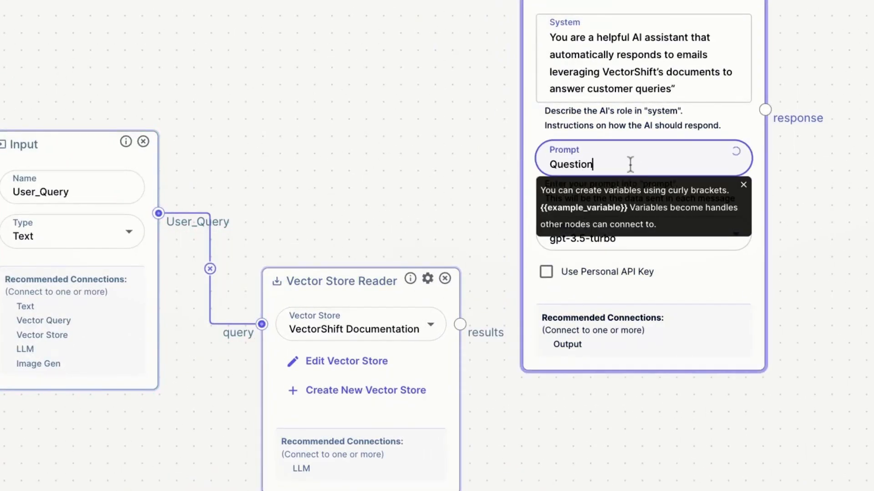
{"action": "type", "text": "{{Que}}"}
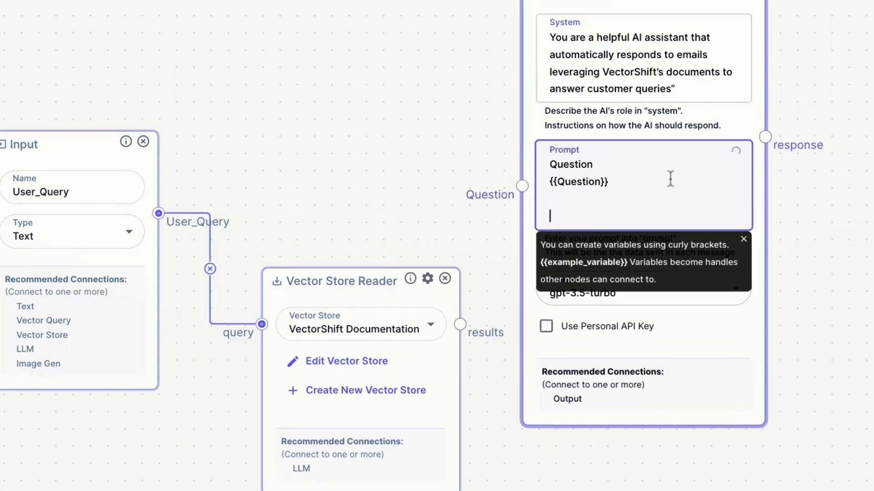
{"action": "type", "text": "Context"}
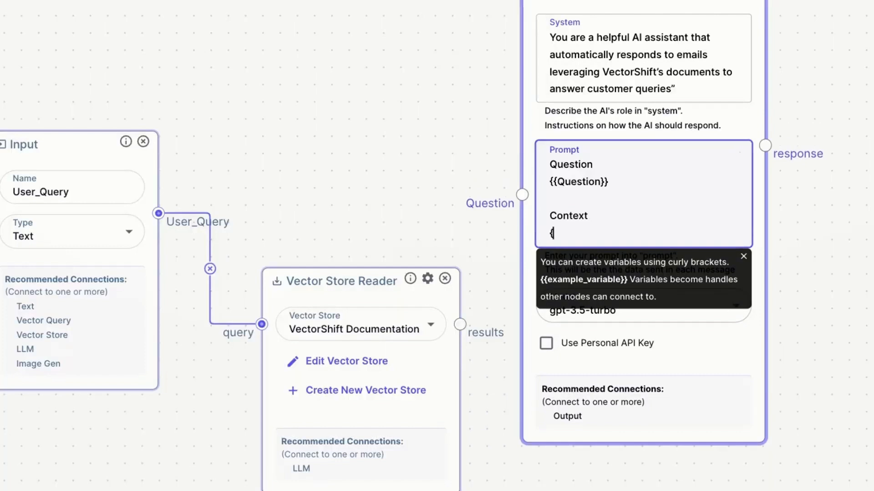
{"action": "type", "text": "{C}}"}
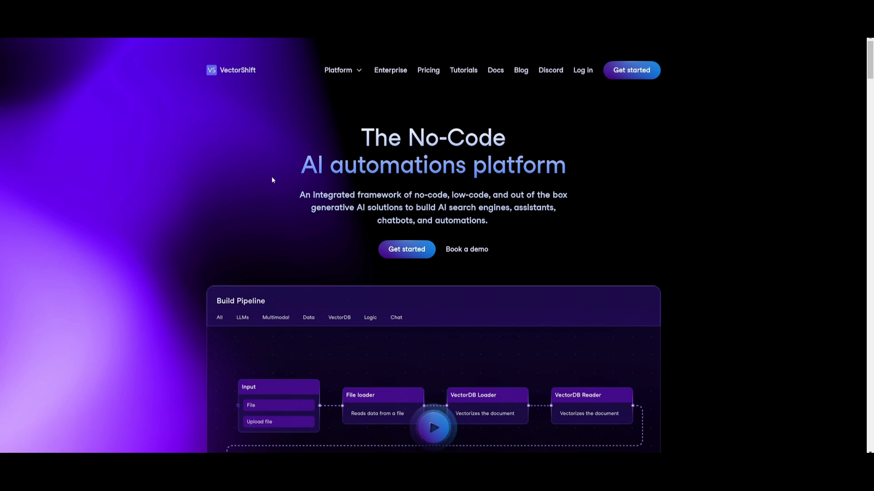
{"action": "mouse_move", "coordinate": [226, 125]}
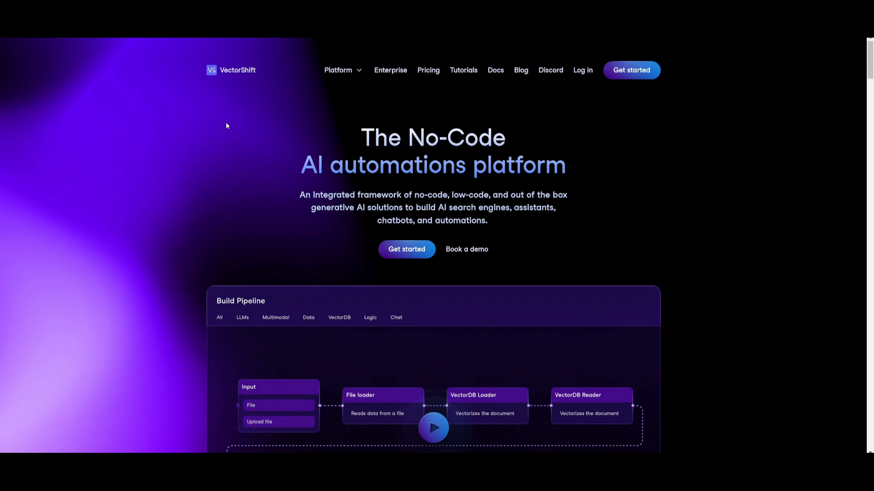
{"action": "mouse_move", "coordinate": [273, 118]}
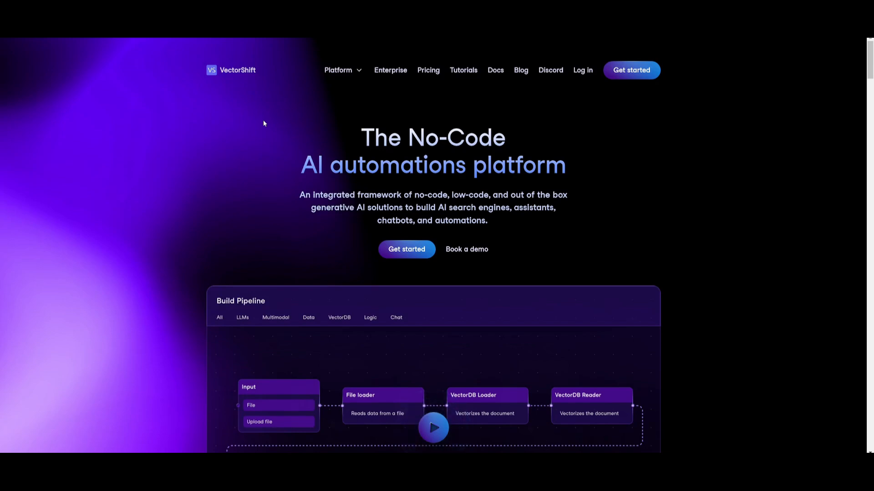
Scroll down through the VectorShift homepage's product sections
{"action": "scroll", "scroll_direction": "down", "scroll_amount": 3}
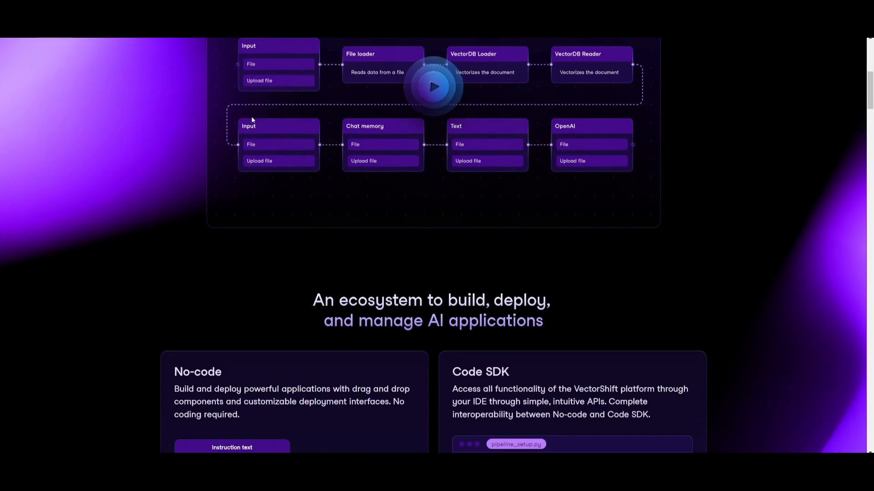
{"action": "scroll", "scroll_direction": "down", "scroll_amount": 3}
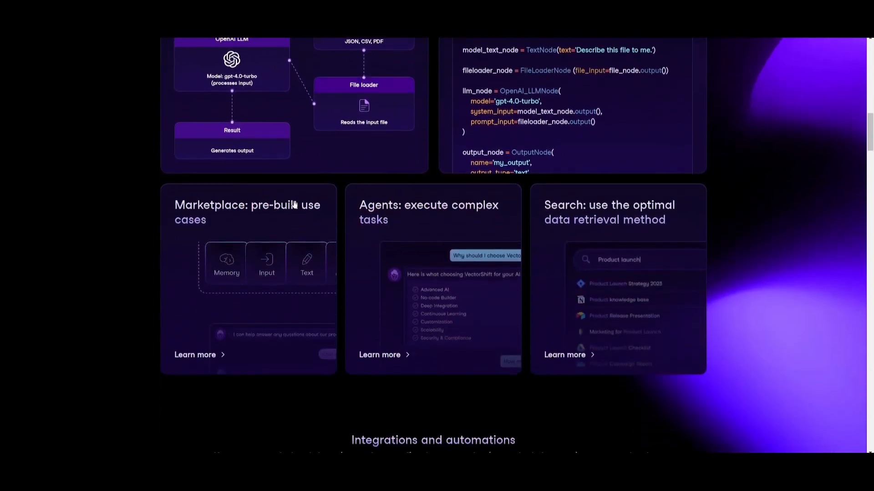
{"action": "scroll", "scroll_direction": "down", "scroll_amount": 3}
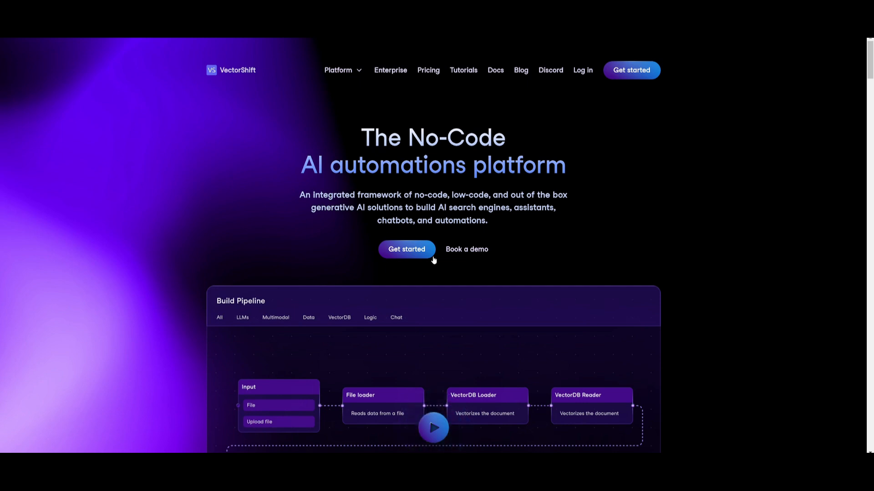
{"action": "mouse_move", "coordinate": [475, 201]}
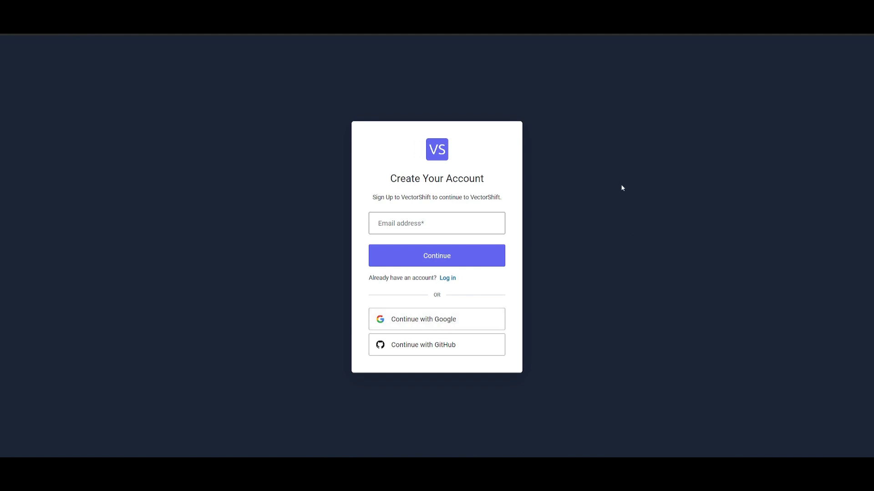
{"action": "mouse_move", "coordinate": [426, 139]}
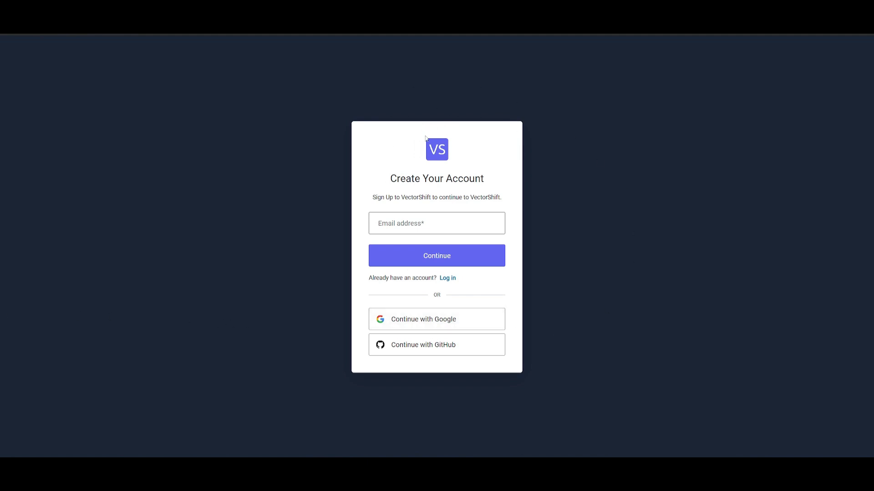
{"action": "mouse_move", "coordinate": [454, 240]}
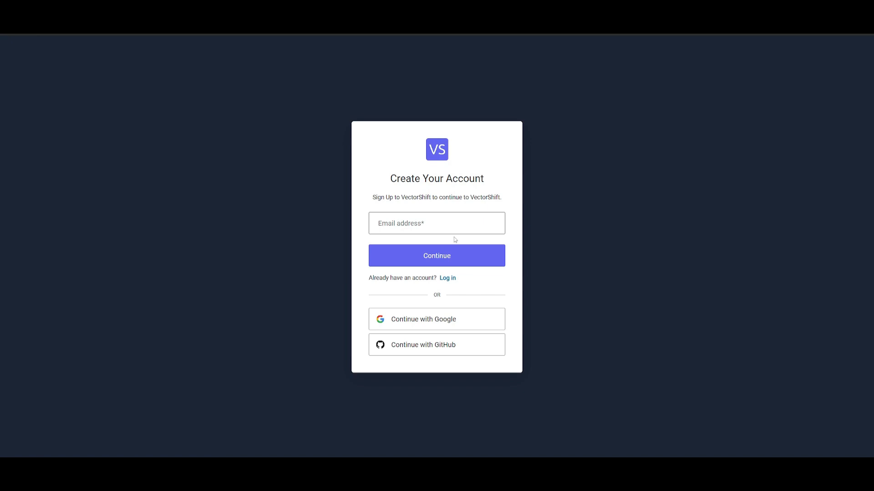
{"action": "mouse_move", "coordinate": [436, 318]}
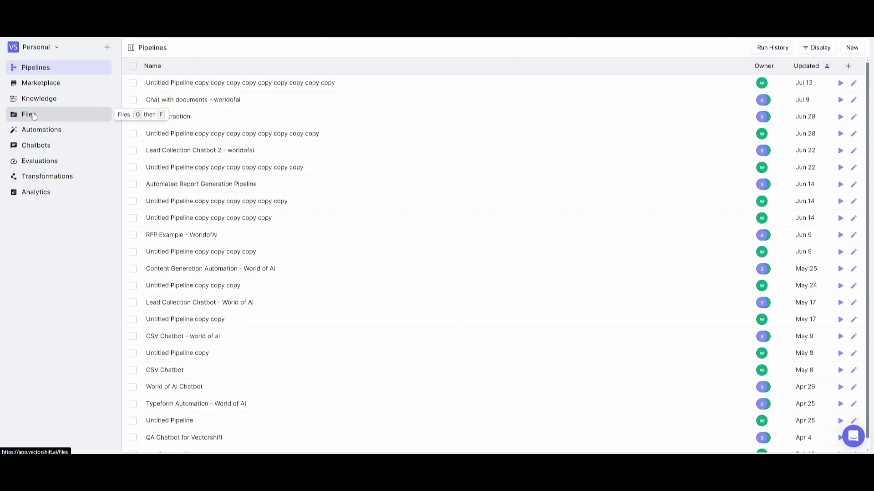
{"action": "mouse_move", "coordinate": [41, 130]}
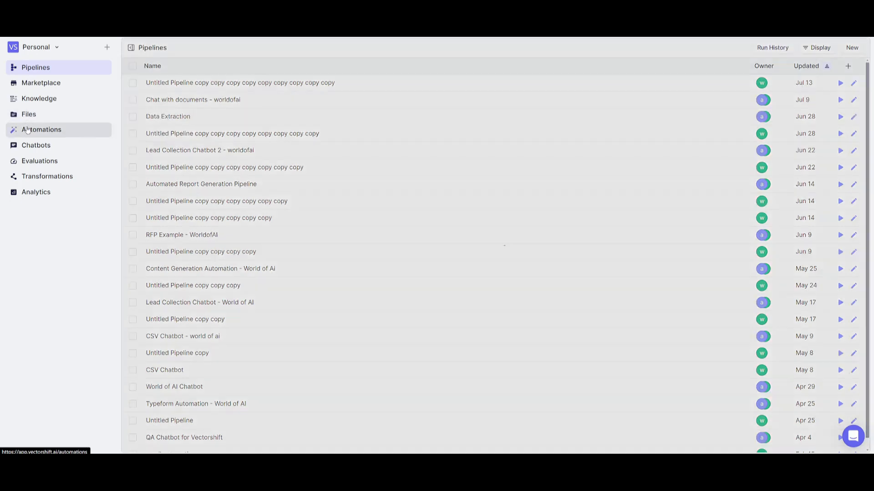
Tour the Automations, Chatbots and Analytics pages, return to Pipelines, and open the create-new menu
{"action": "left_click", "coordinate": [41, 129]}
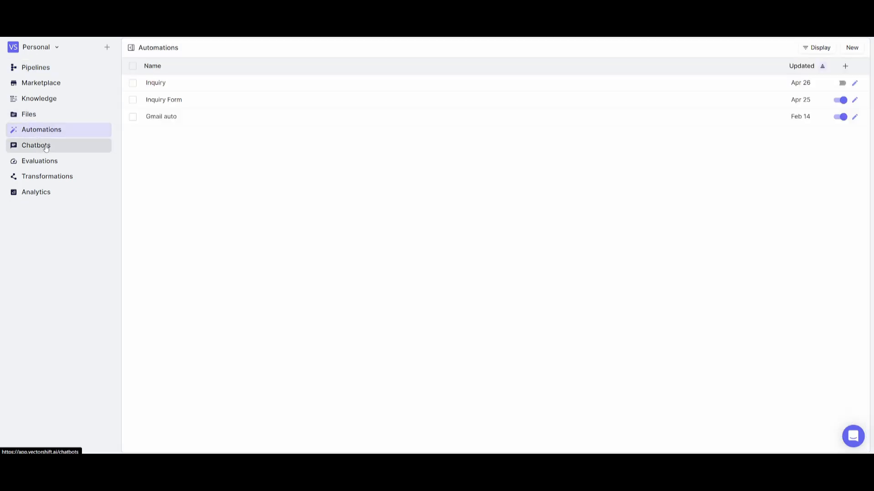
{"action": "left_click", "coordinate": [39, 161]}
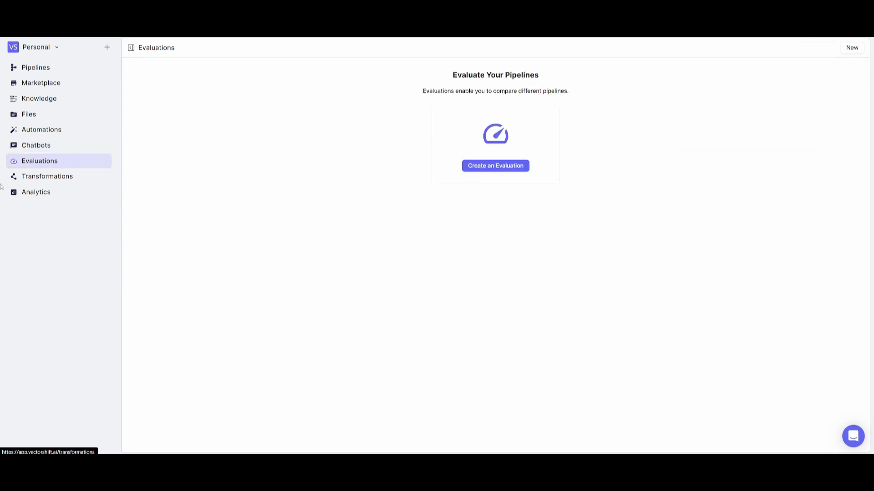
{"action": "left_click", "coordinate": [35, 191]}
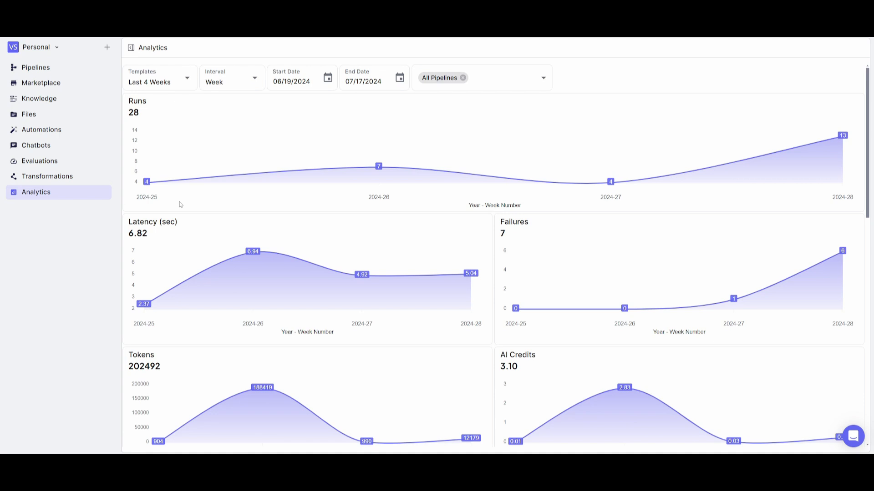
{"action": "left_click", "coordinate": [35, 67]}
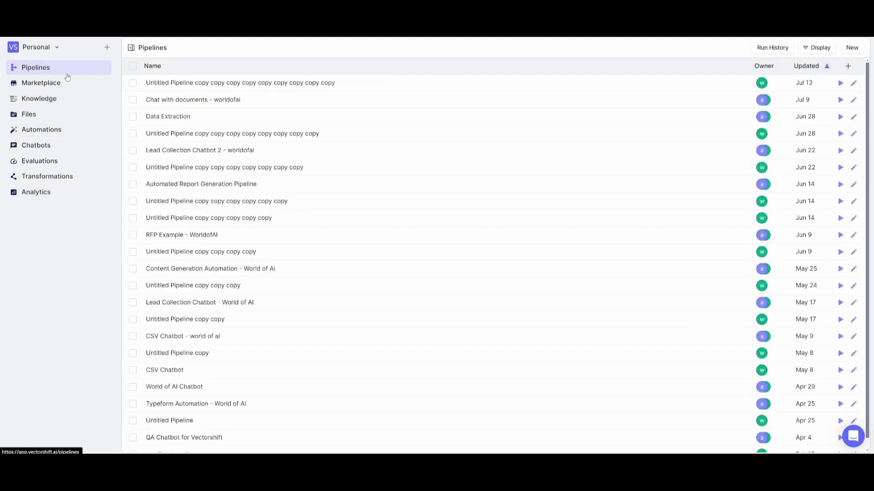
{"action": "left_click", "coordinate": [107, 47]}
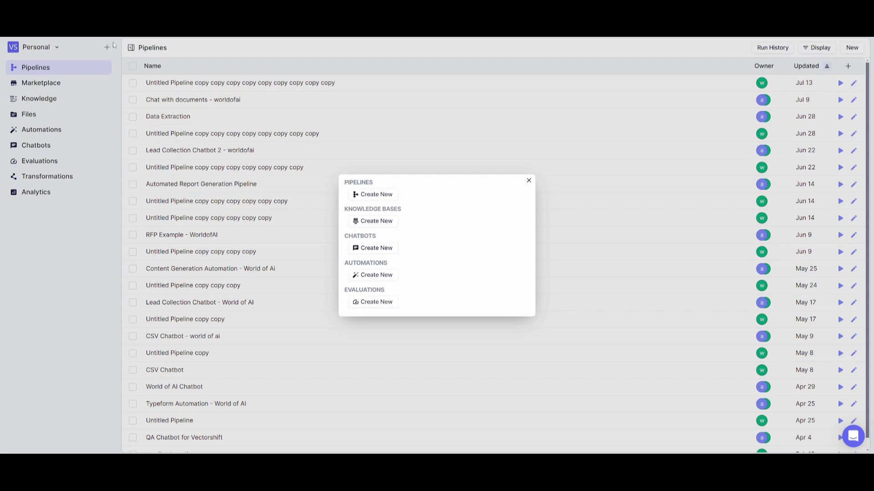
{"action": "mouse_move", "coordinate": [372, 194]}
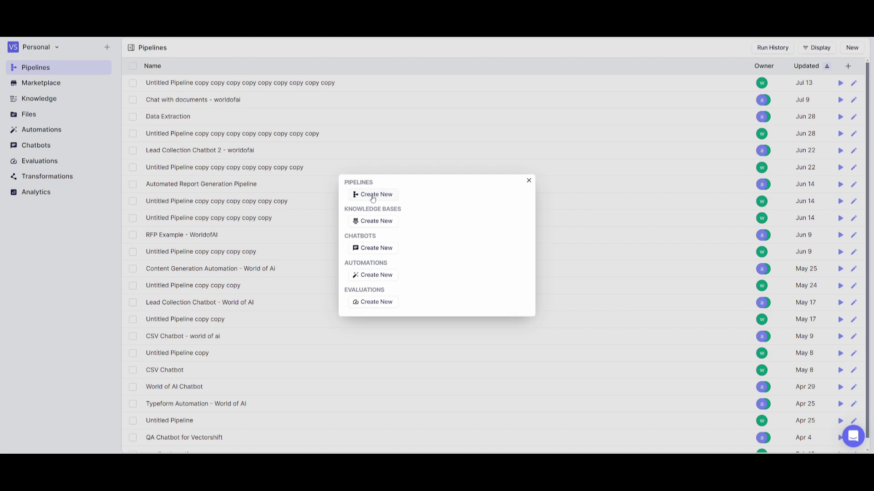
Create a new pipeline, browse the template gallery, and choose to build from scratch
{"action": "left_click", "coordinate": [377, 194]}
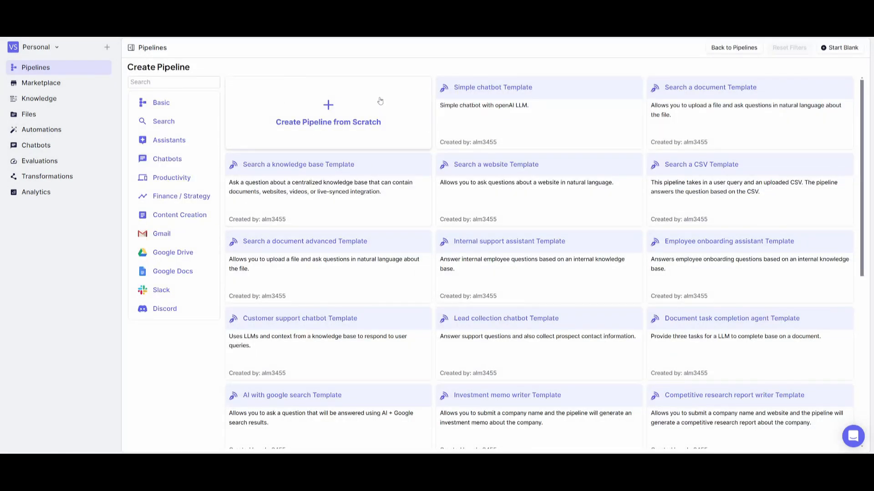
{"action": "mouse_move", "coordinate": [270, 186]}
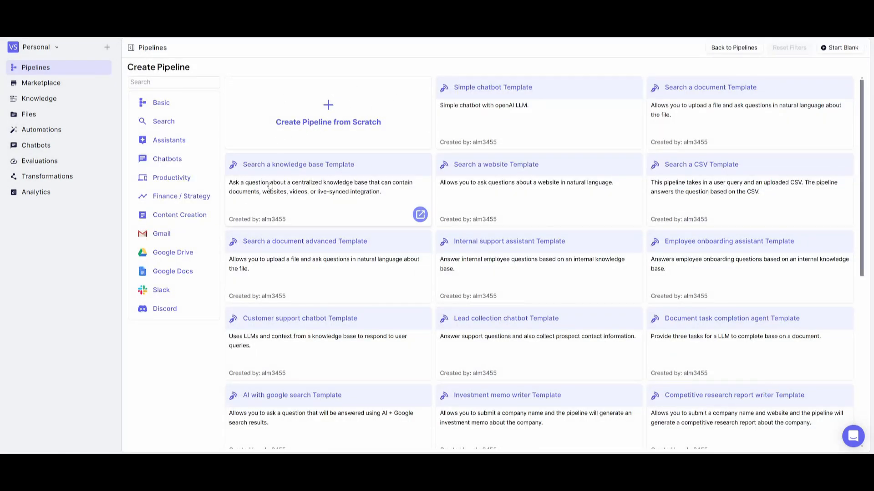
{"action": "scroll", "scroll_direction": "down", "scroll_amount": 3}
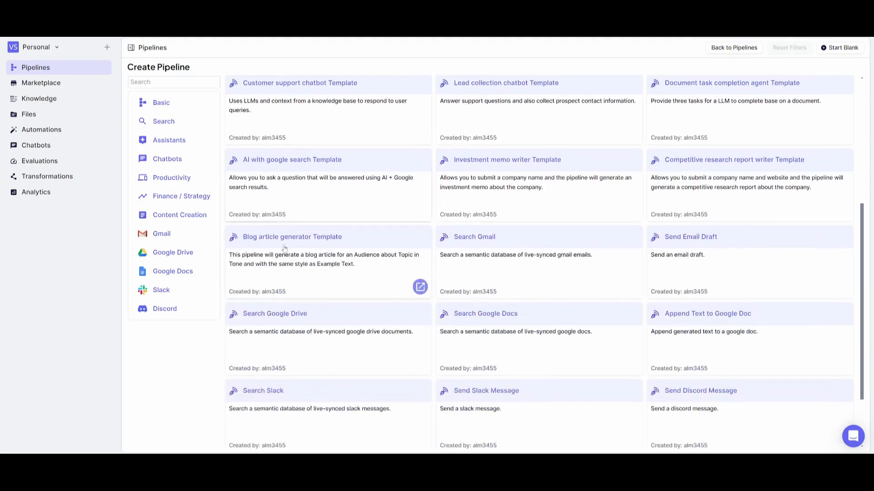
{"action": "scroll", "scroll_direction": "down", "scroll_amount": 3}
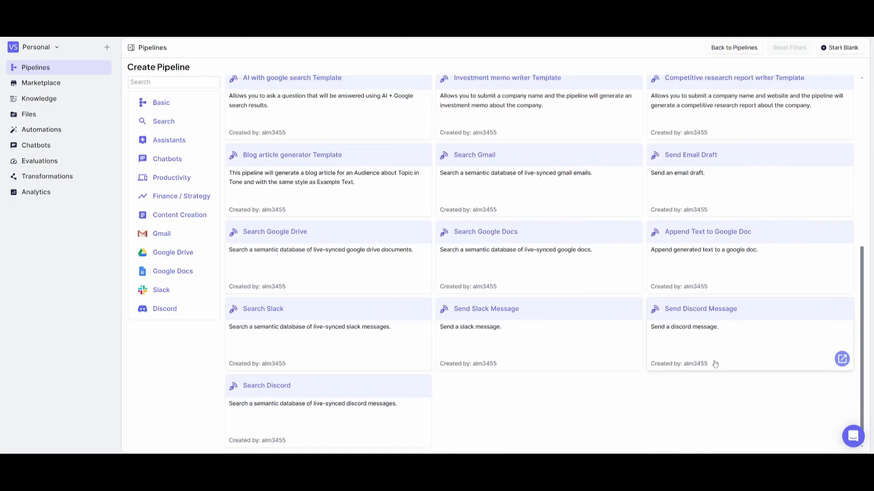
{"action": "left_click", "coordinate": [162, 234]}
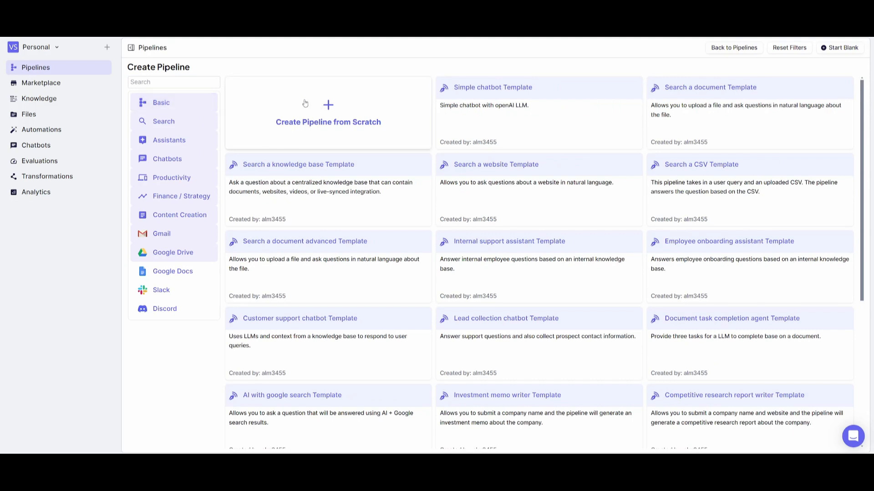
{"action": "mouse_move", "coordinate": [322, 106]}
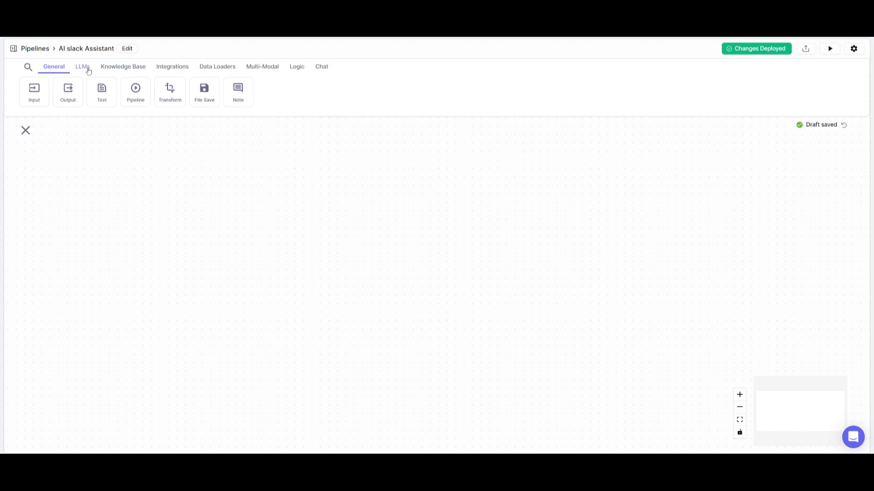
{"action": "left_click", "coordinate": [82, 66]}
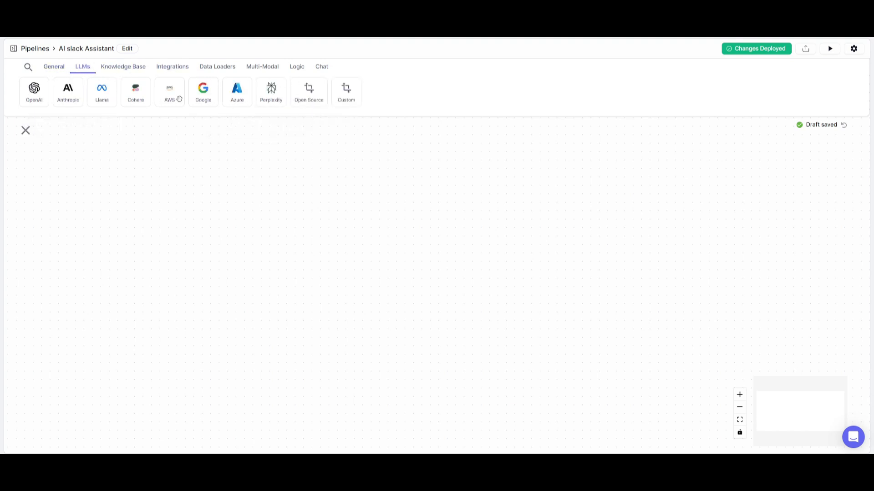
{"action": "left_click", "coordinate": [123, 66]}
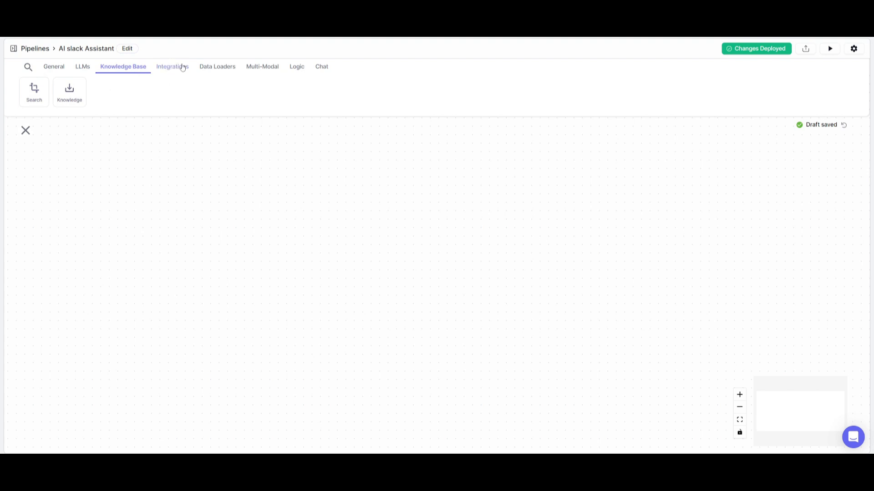
{"action": "left_click", "coordinate": [172, 66]}
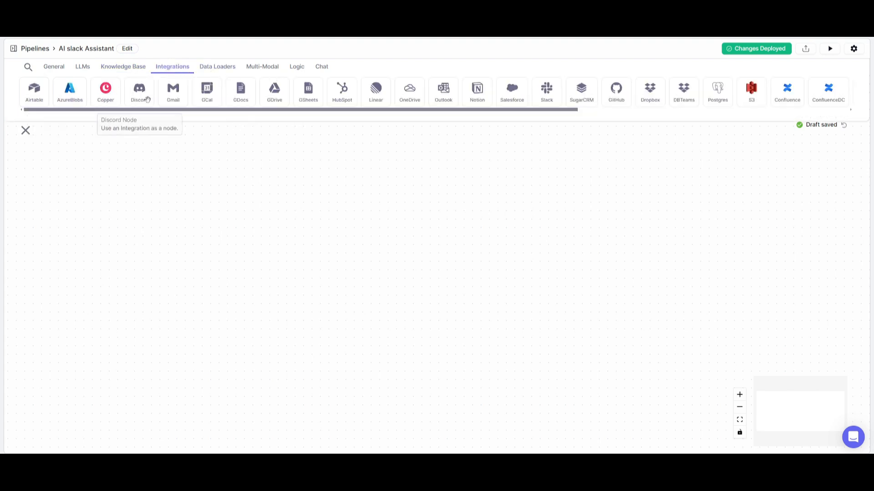
{"action": "left_click", "coordinate": [217, 67]}
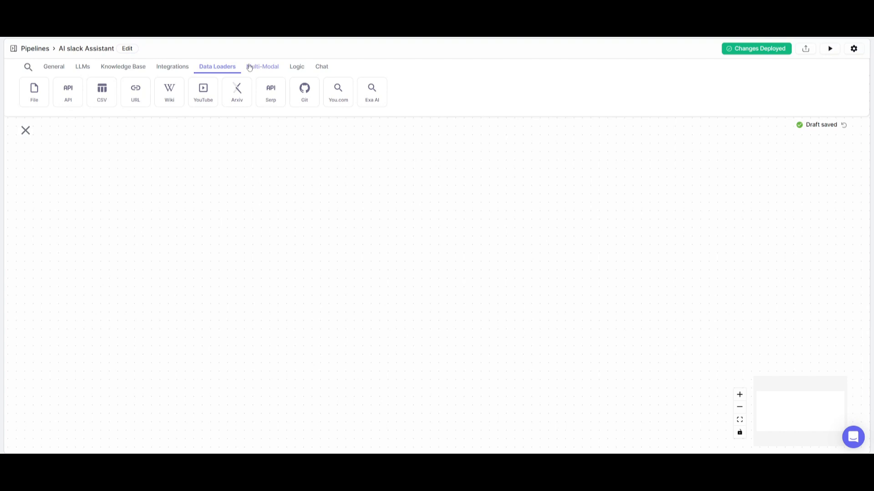
{"action": "left_click", "coordinate": [263, 66]}
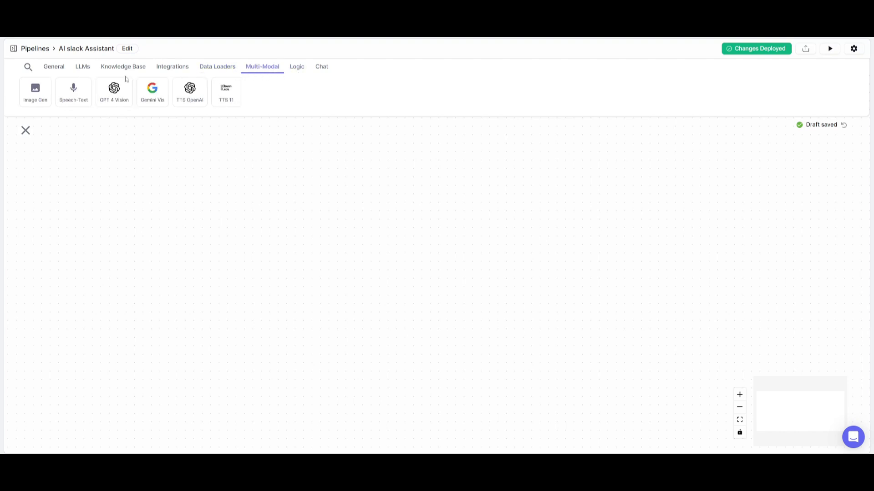
{"action": "left_click", "coordinate": [322, 67]}
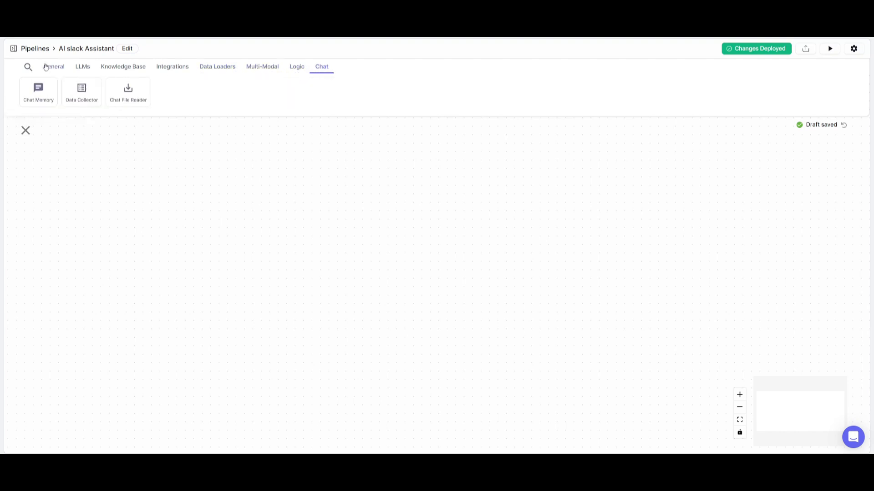
{"action": "left_click", "coordinate": [54, 66]}
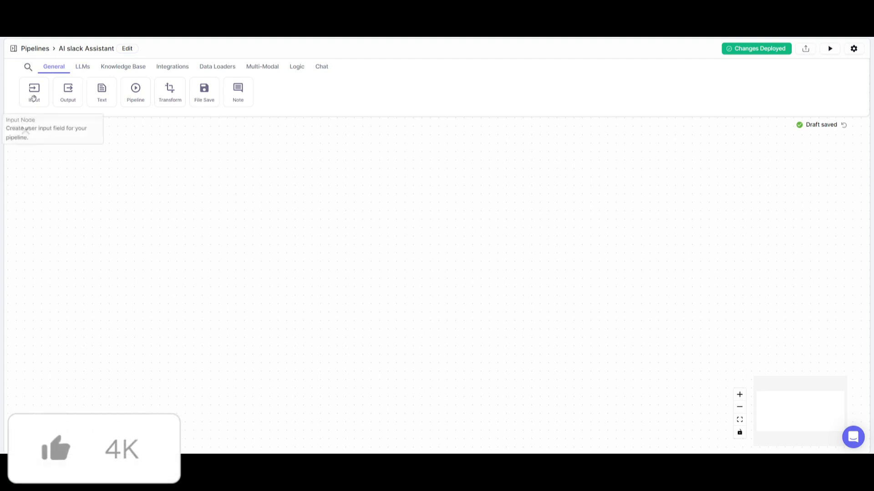
Place a text Input node and an Output node on the right of the canvas
{"action": "left_click", "coordinate": [34, 92]}
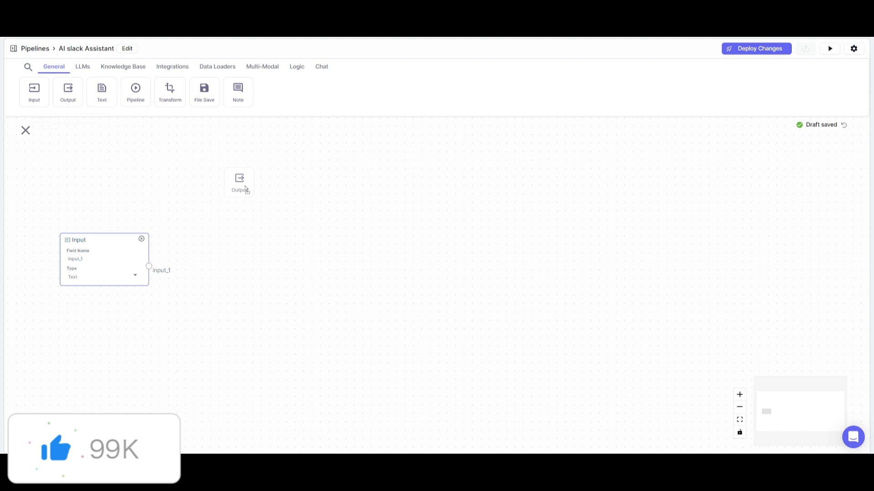
{"action": "left_click_drag", "start_coordinate": [239, 181], "coordinate": [641, 262]}
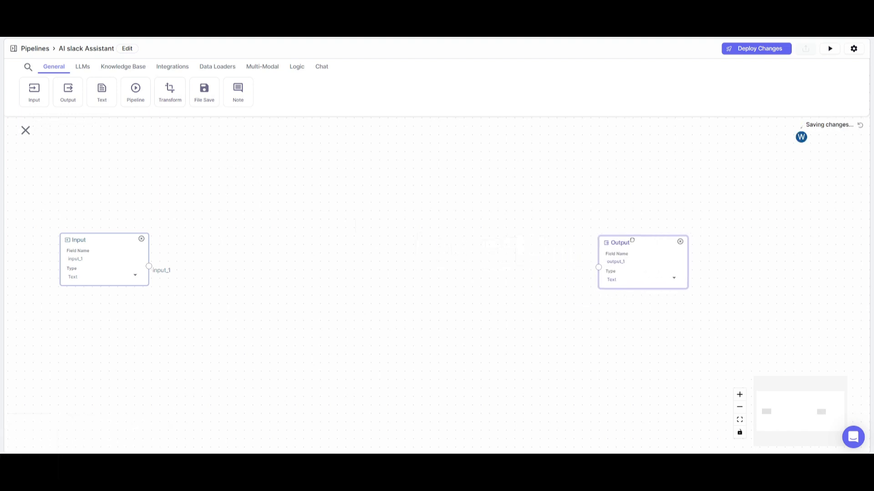
{"action": "left_click_drag", "start_coordinate": [619, 242], "coordinate": [623, 236]}
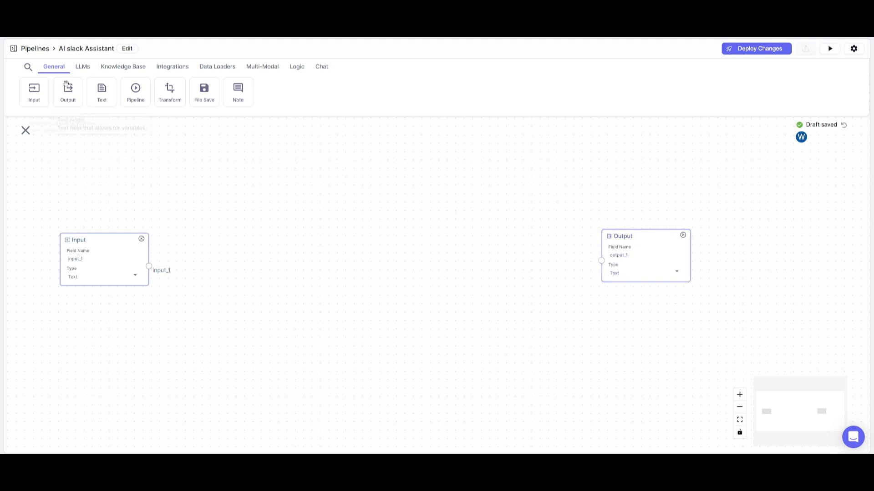
{"action": "mouse_move", "coordinate": [135, 92]}
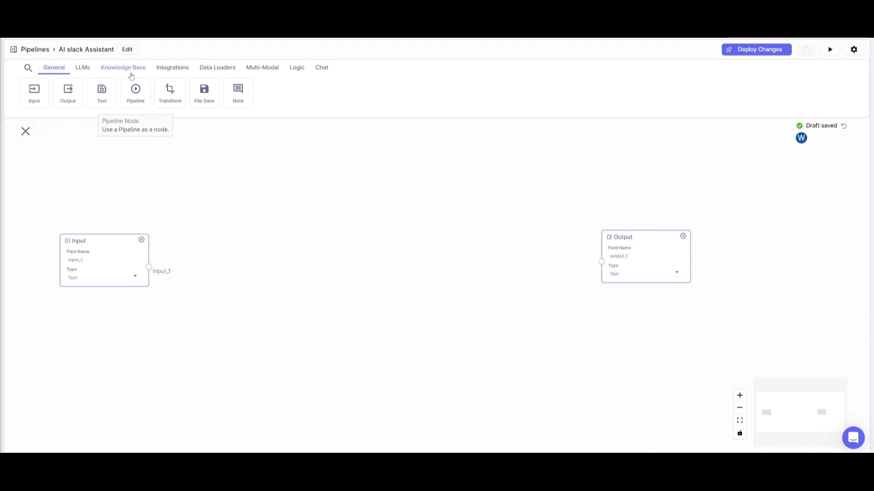
Add an Anthropic claude-3-haiku LLM node centred between the Input and Output nodes
{"action": "left_click", "coordinate": [82, 68]}
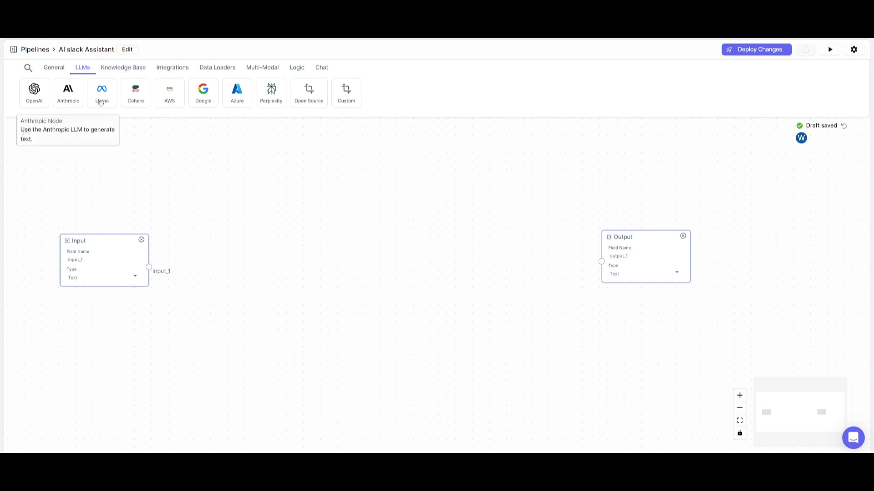
{"action": "mouse_move", "coordinate": [308, 92]}
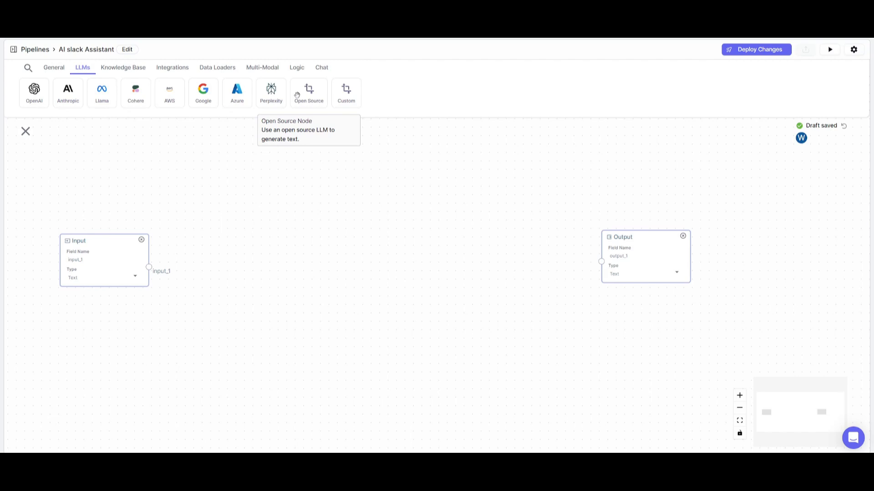
{"action": "mouse_move", "coordinate": [68, 92]}
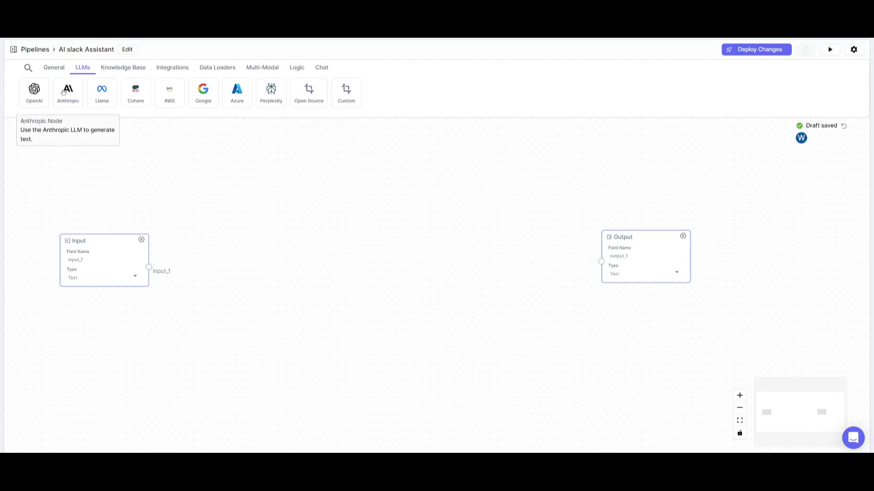
{"action": "left_click", "coordinate": [68, 92]}
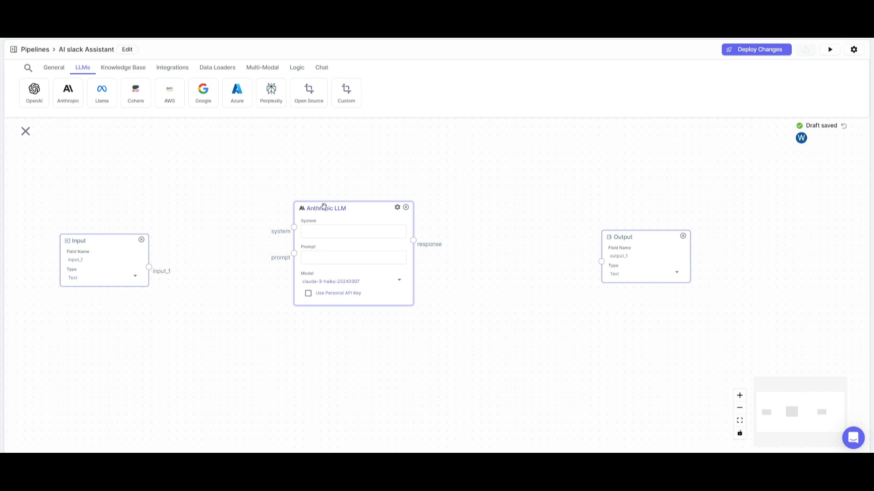
{"action": "left_click_drag", "start_coordinate": [325, 208], "coordinate": [338, 207]}
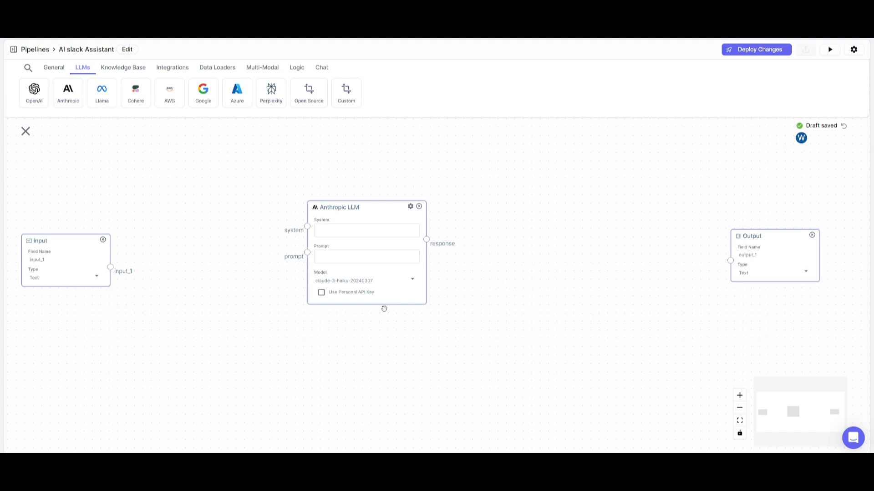
Add Chat Memory and Knowledge Base Reader nodes and begin creating a new knowledge base
{"action": "left_click", "coordinate": [321, 68]}
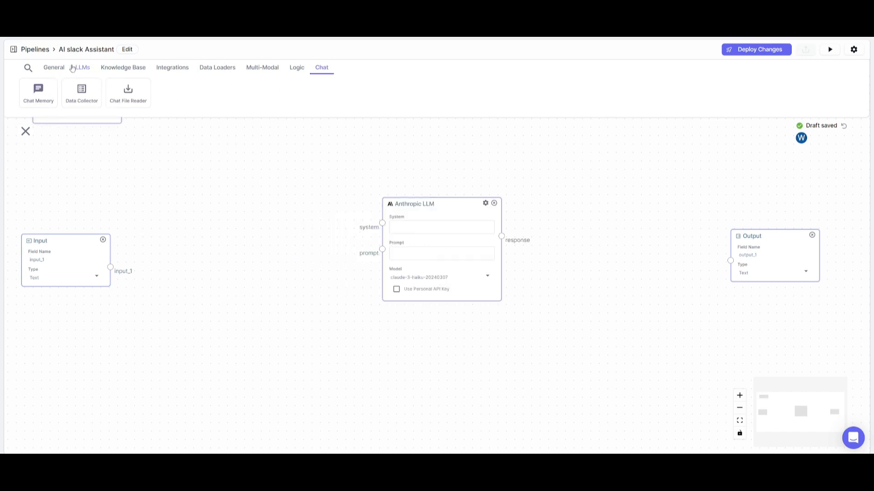
{"action": "left_click", "coordinate": [37, 93]}
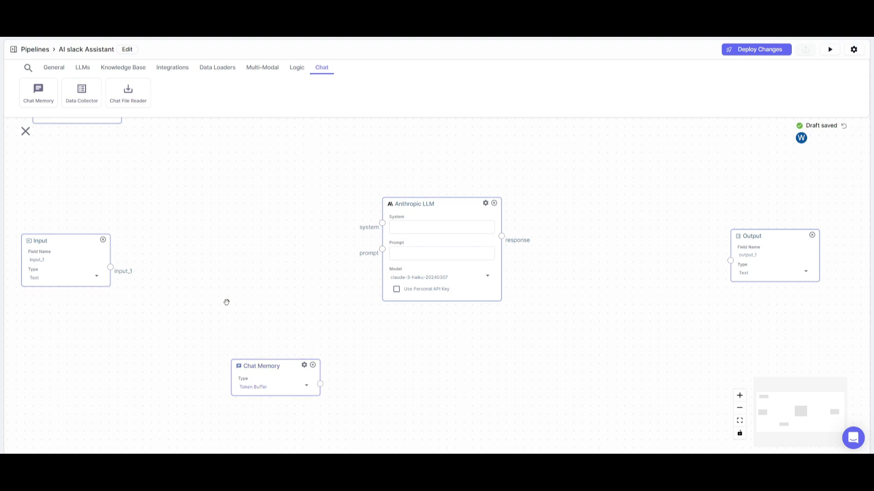
{"action": "left_click", "coordinate": [124, 67]}
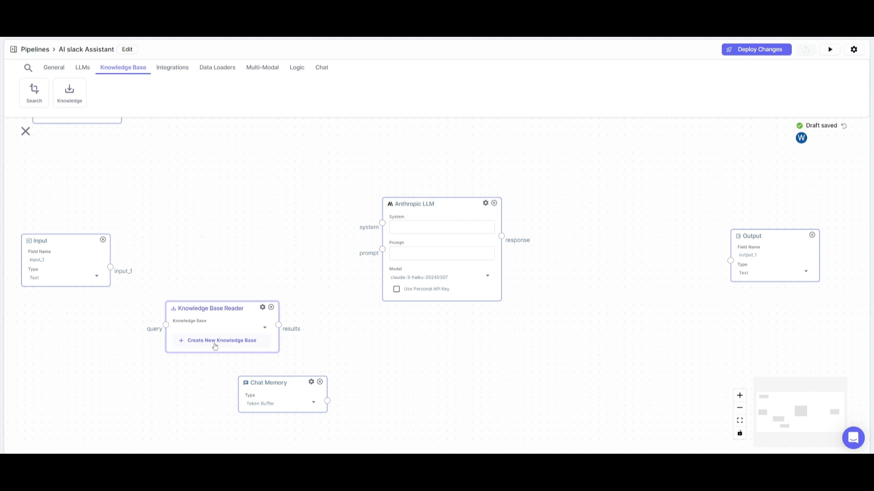
{"action": "left_click", "coordinate": [221, 340]}
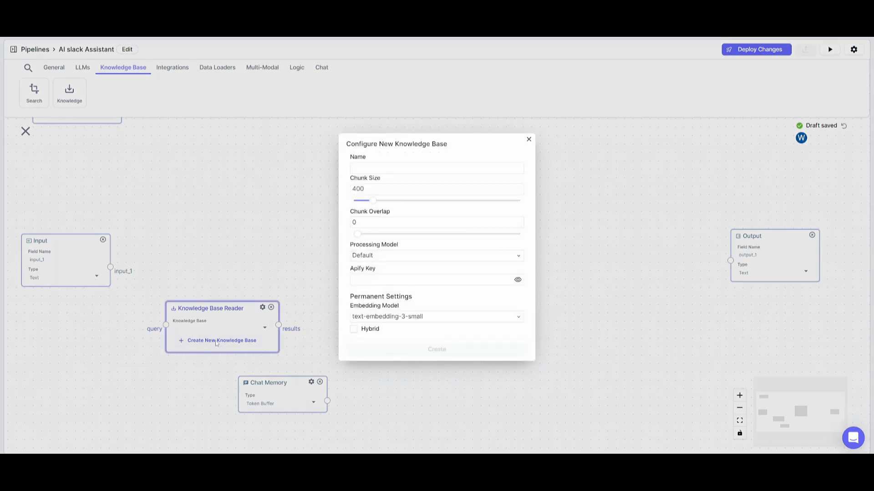
Create a new knowledge base named 'Worldofai'
{"action": "left_click", "coordinate": [436, 168]}
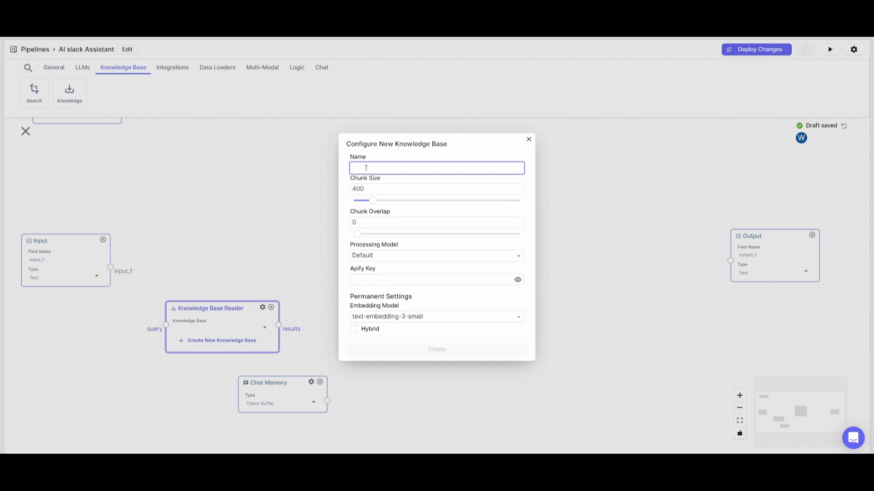
{"action": "type", "text": "Wolr"}
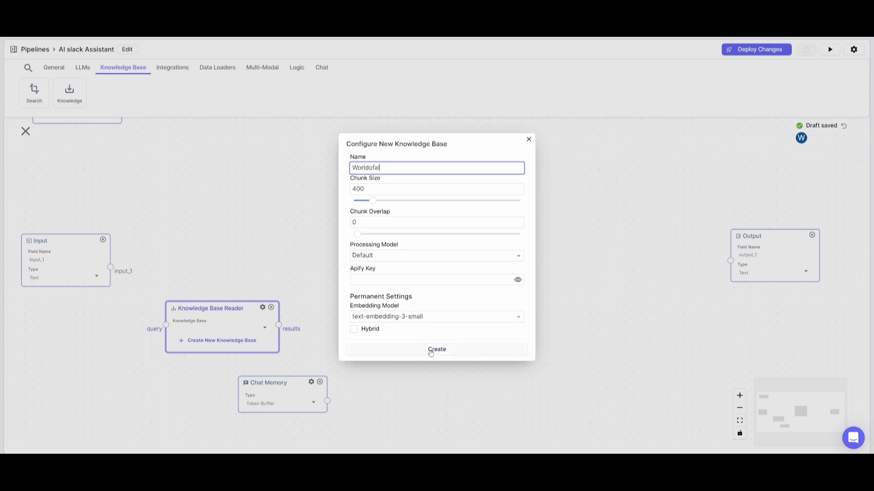
{"action": "left_click", "coordinate": [436, 349]}
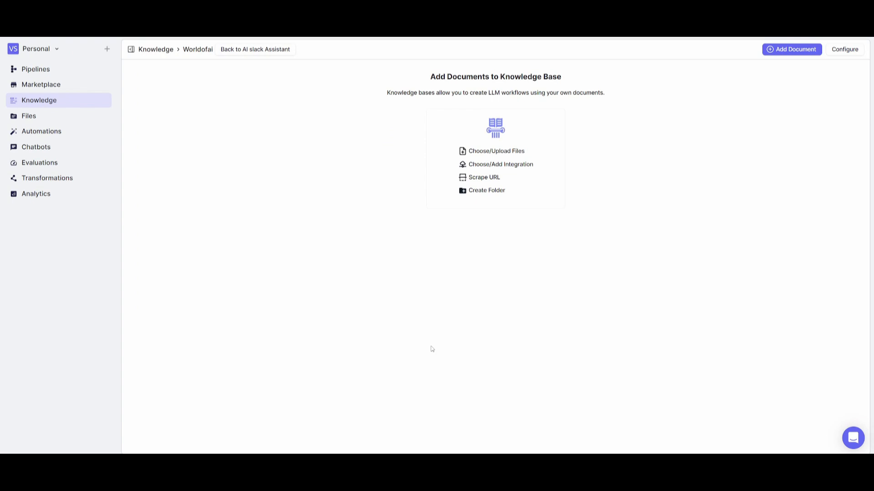
{"action": "mouse_move", "coordinate": [520, 98]}
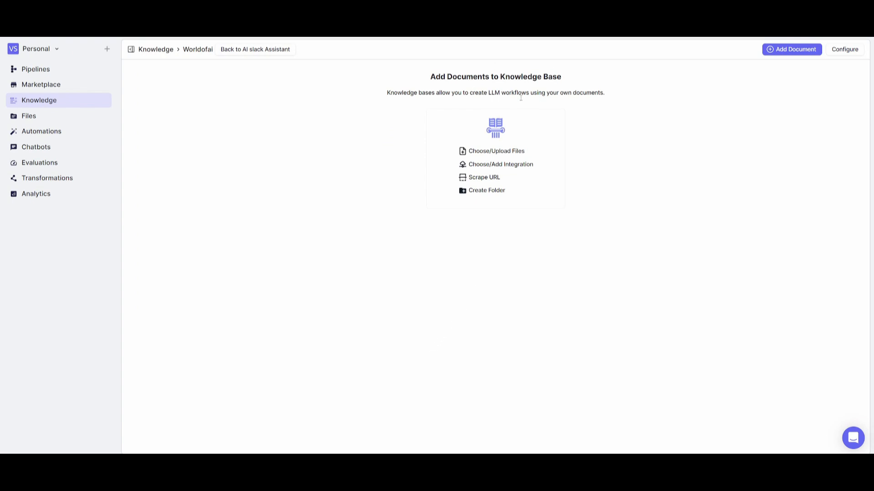
{"action": "mouse_move", "coordinate": [495, 164]}
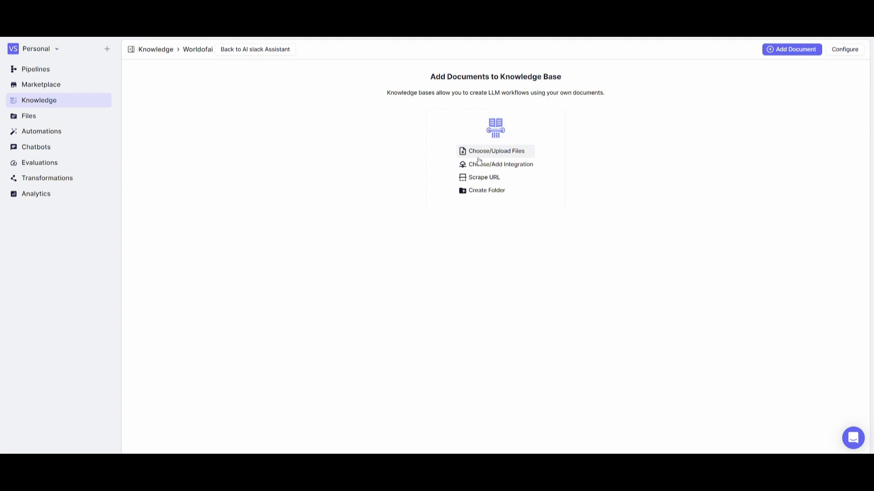
{"action": "mouse_move", "coordinate": [500, 164]}
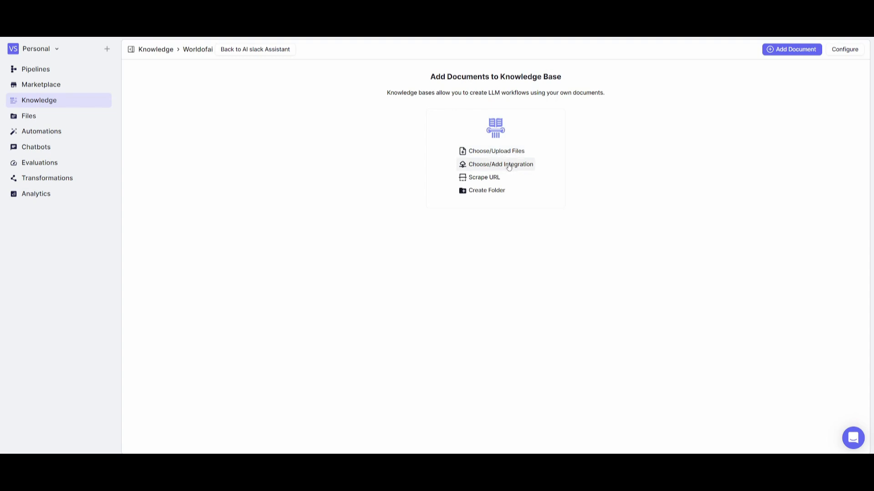
{"action": "mouse_move", "coordinate": [483, 177]}
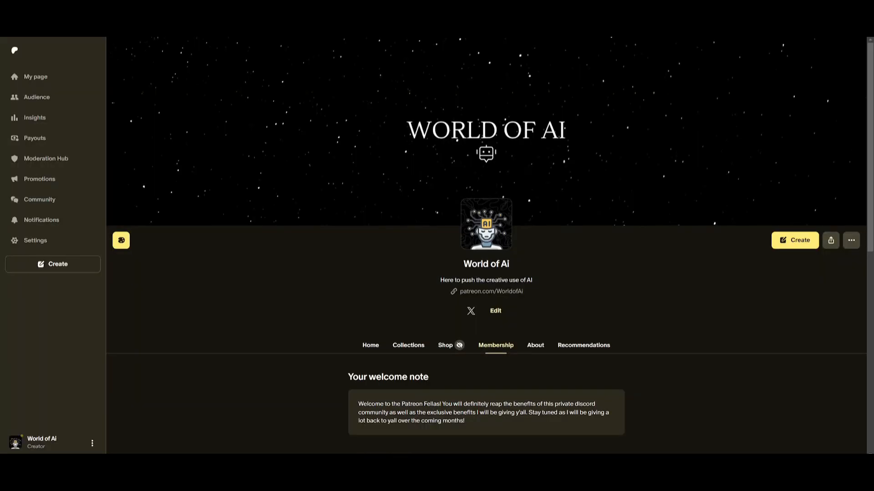
{"action": "mouse_move", "coordinate": [355, 249]}
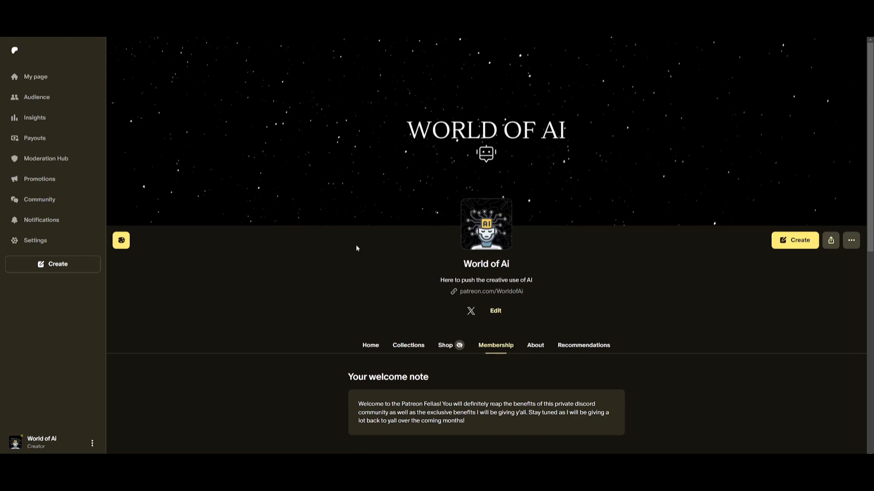
{"action": "mouse_move", "coordinate": [392, 215]}
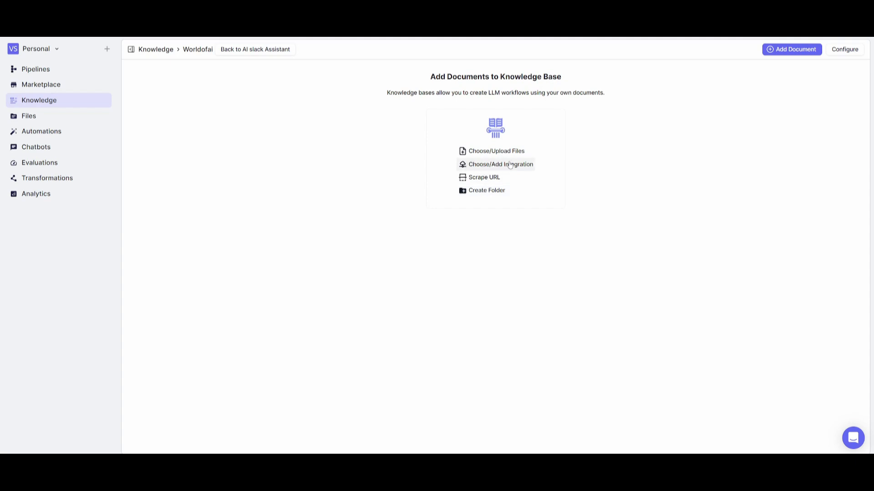
{"action": "mouse_move", "coordinate": [501, 170]}
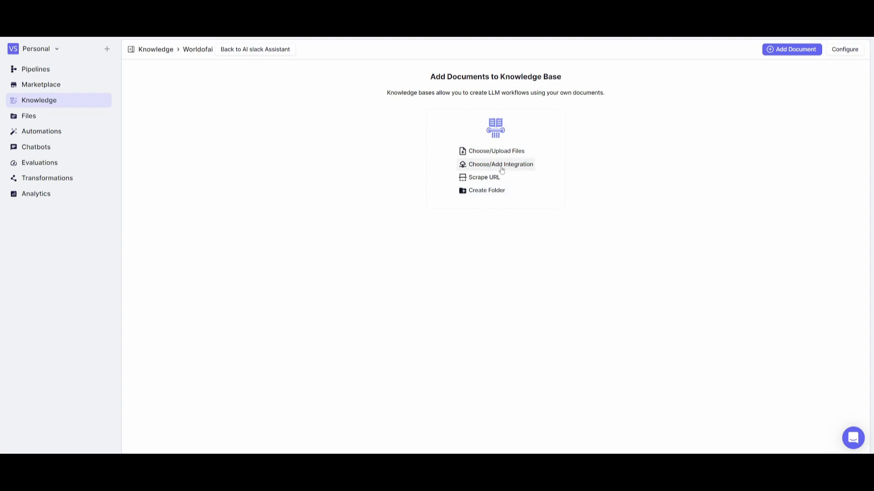
Browse the app integration catalogue for Worldofai documents, then close it
{"action": "left_click", "coordinate": [501, 164]}
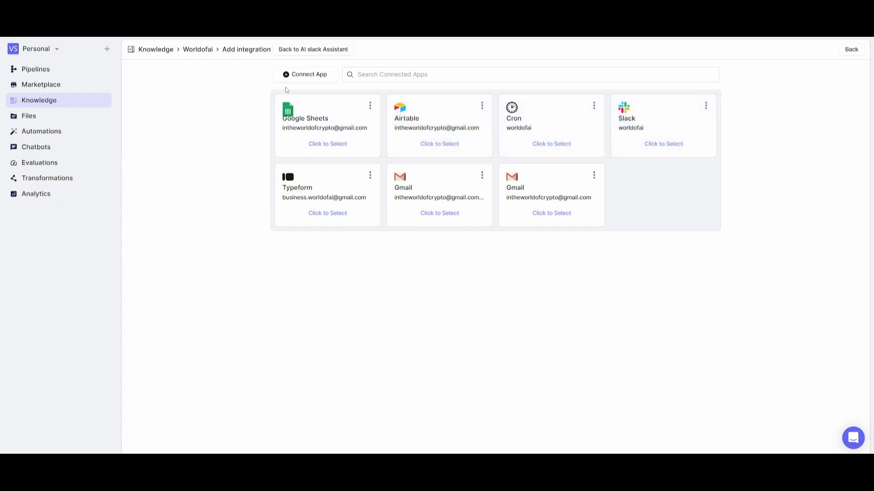
{"action": "left_click", "coordinate": [305, 74]}
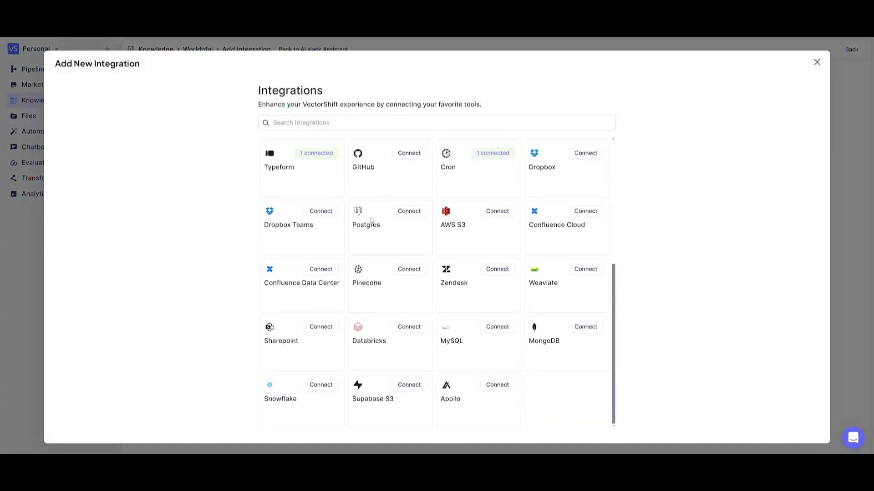
{"action": "left_click", "coordinate": [817, 62]}
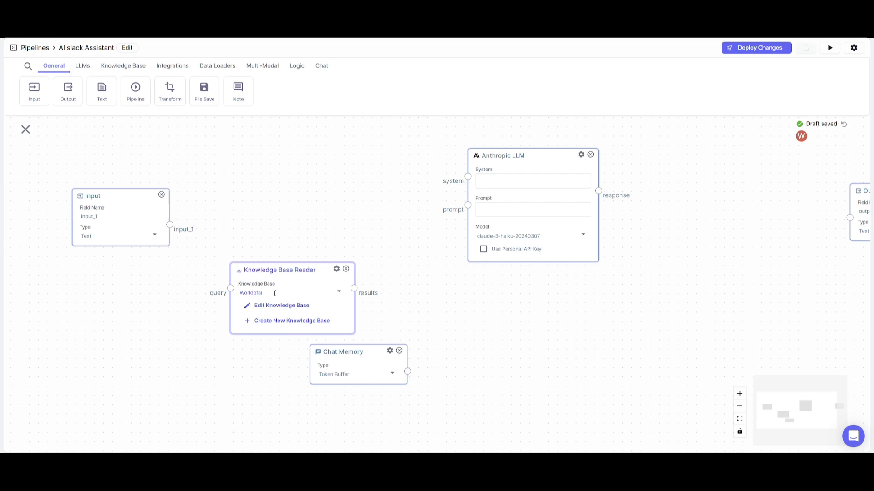
Select Worldofai as the Knowledge Base Reader's knowledge base
{"action": "left_click", "coordinate": [290, 293]}
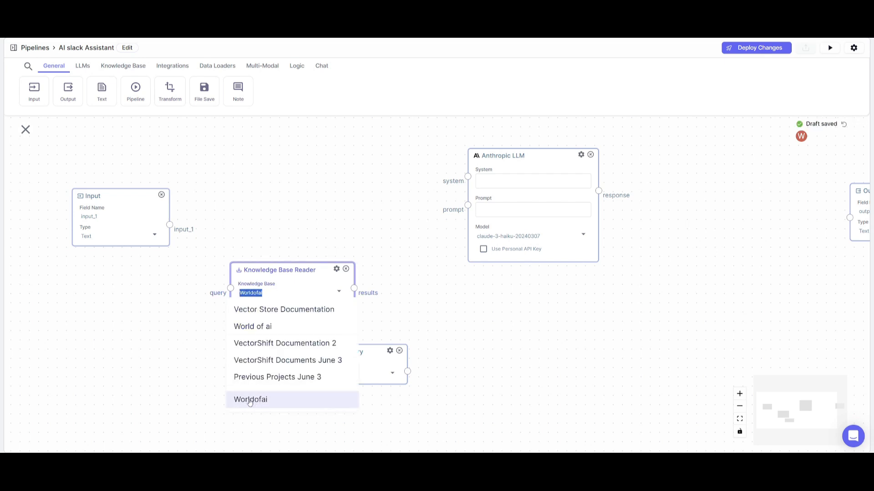
{"action": "left_click", "coordinate": [250, 400]}
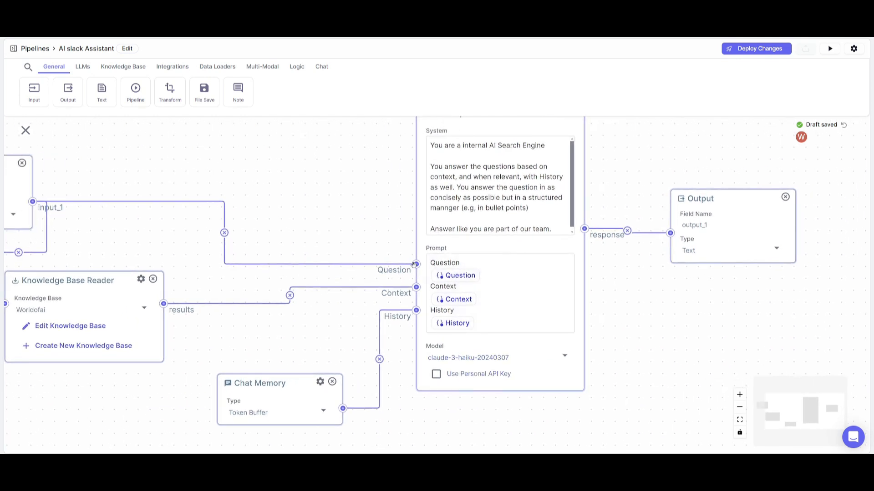
{"action": "left_click", "coordinate": [482, 324]}
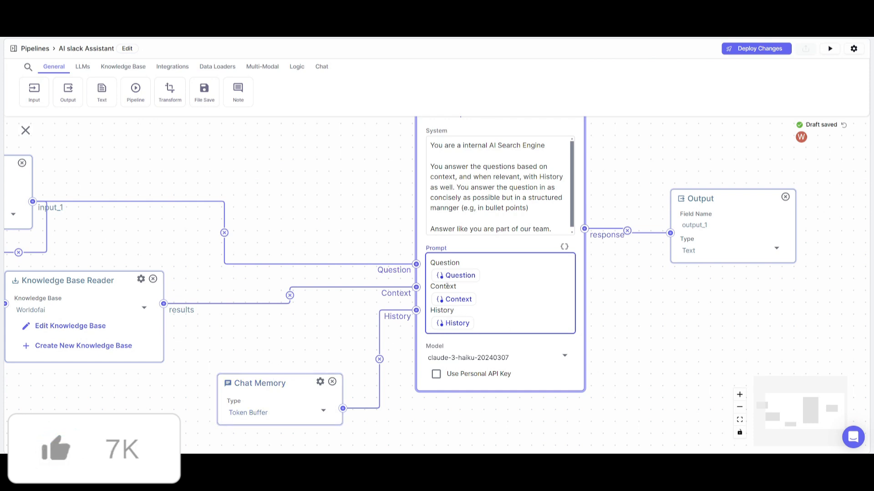
{"action": "left_click", "coordinate": [476, 323]}
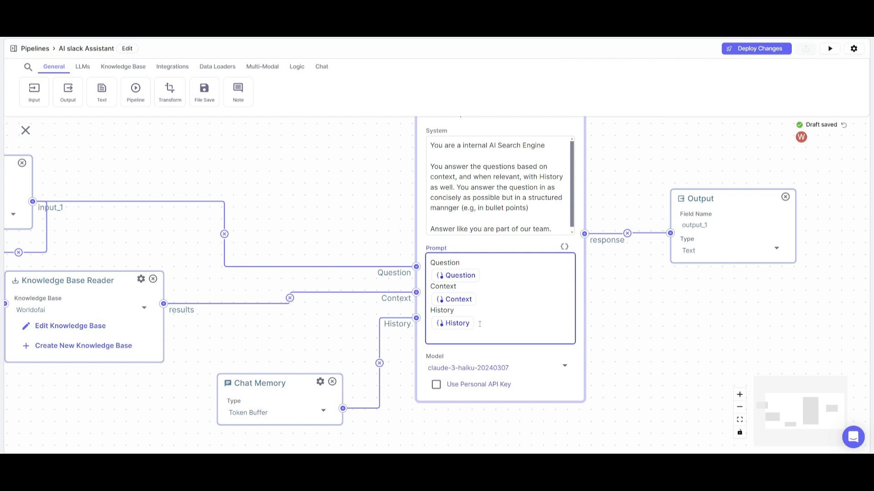
{"action": "type", "text": "Context"}
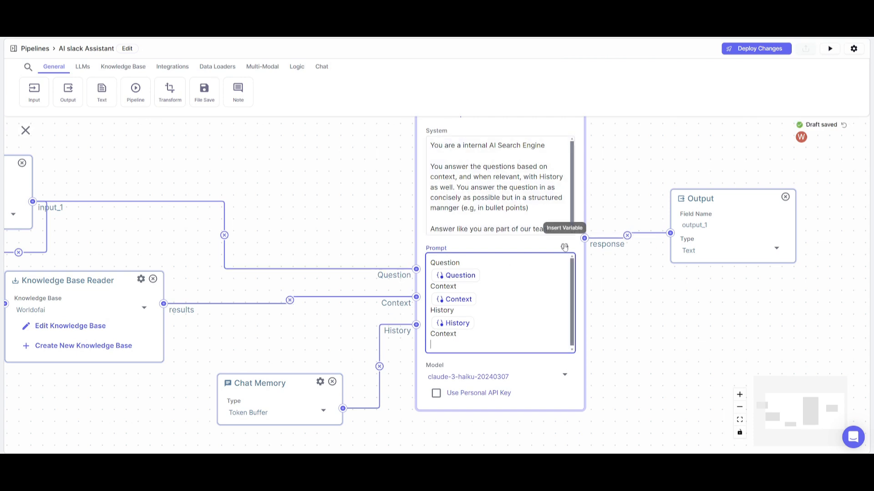
{"action": "left_click", "coordinate": [563, 228]}
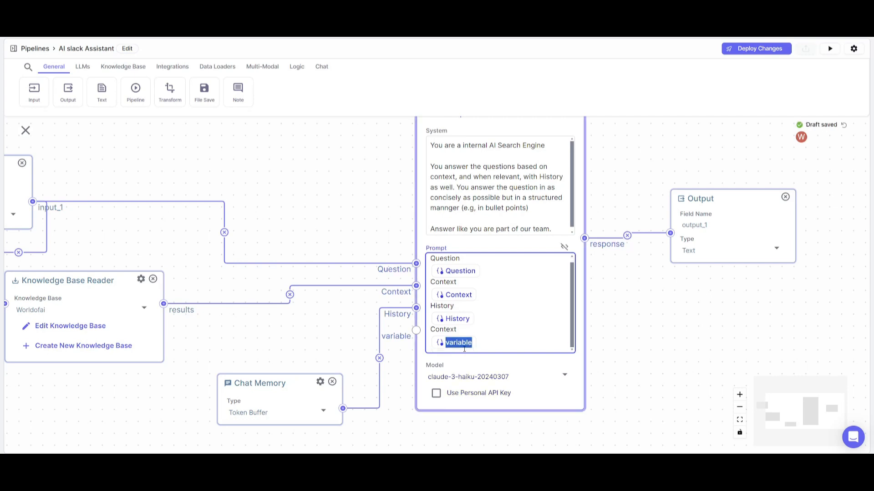
{"action": "type", "text": "Con"}
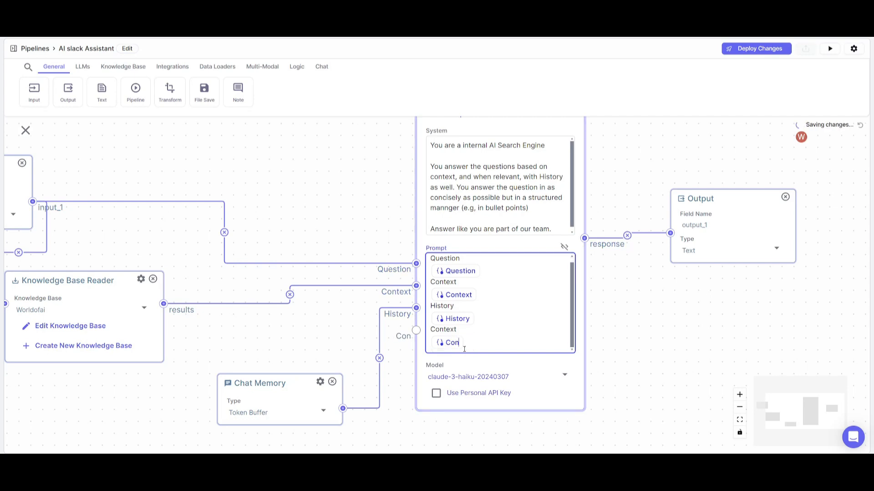
{"action": "type", "text": "tex"}
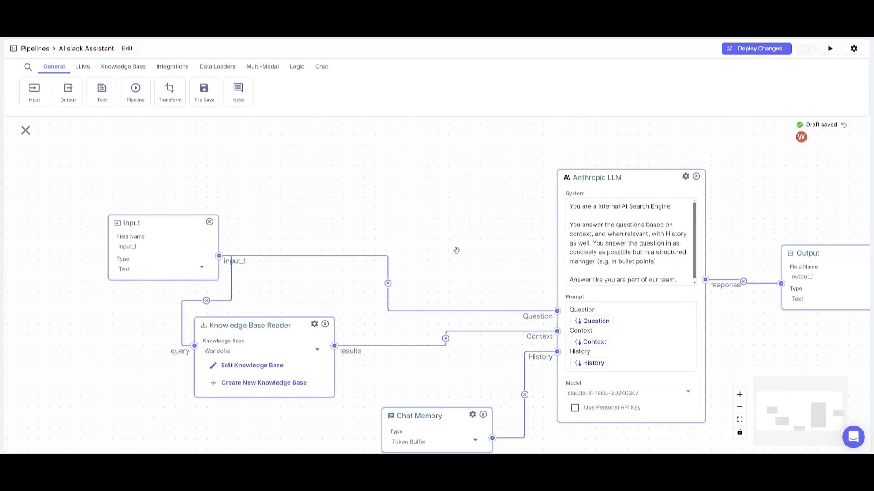
Deploy the pipeline changes and export it as an autodeployed chatbot named 'Slack Assistant'
{"action": "left_click", "coordinate": [759, 48]}
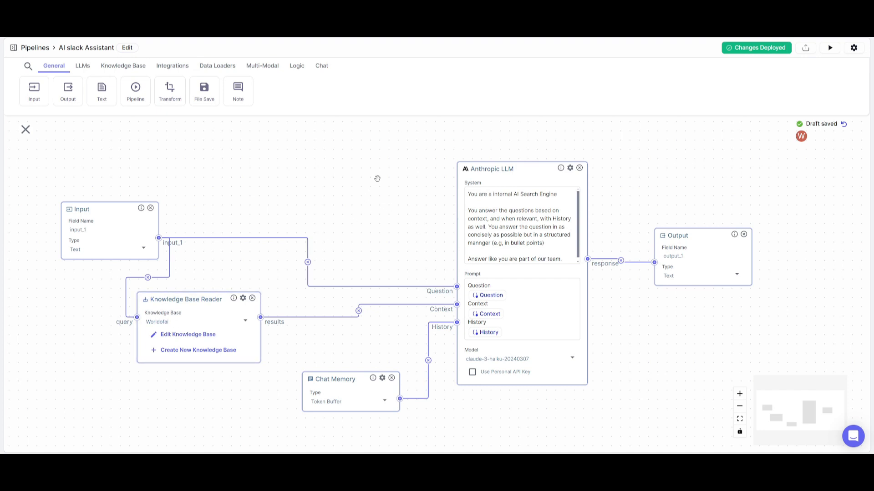
{"action": "mouse_move", "coordinate": [730, 78]}
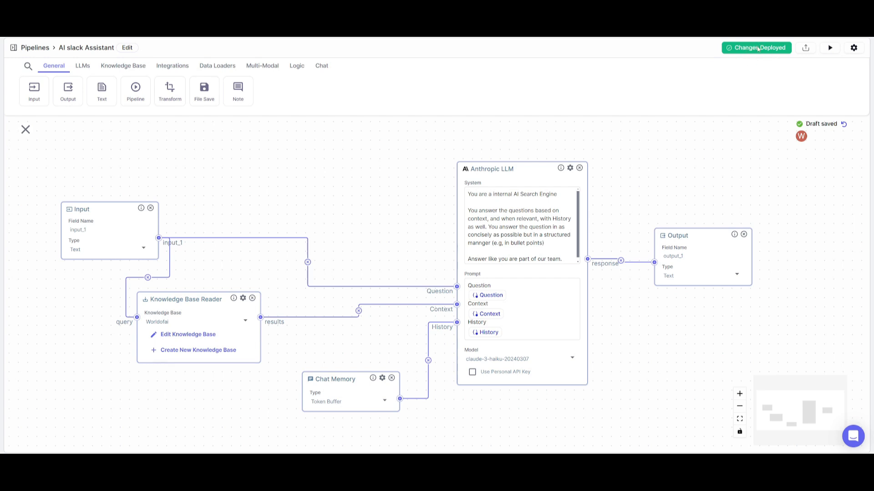
{"action": "mouse_move", "coordinate": [805, 47]}
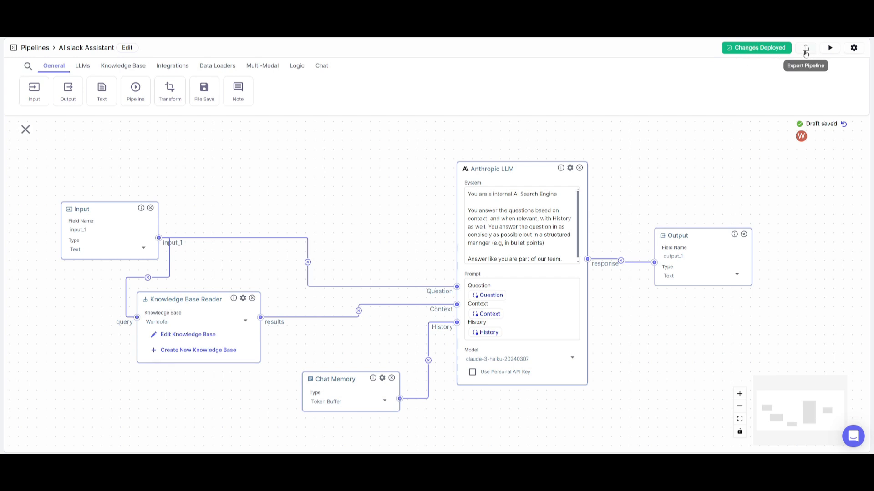
{"action": "left_click", "coordinate": [805, 48]}
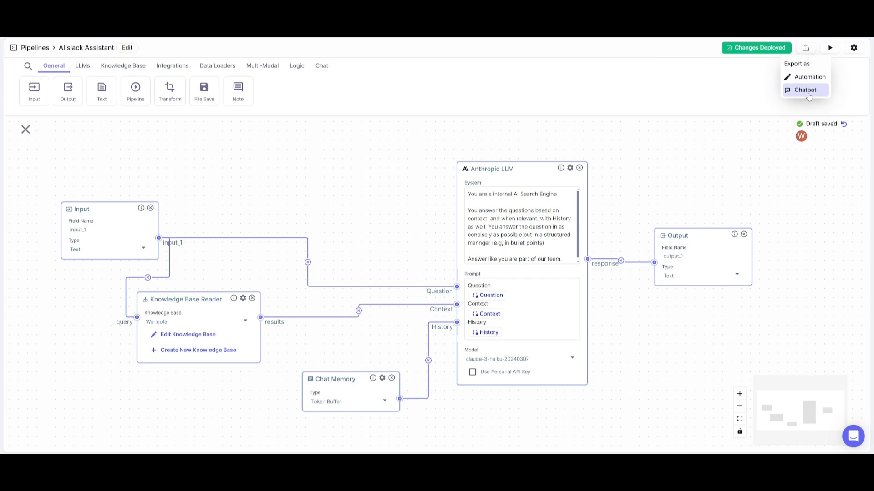
{"action": "left_click", "coordinate": [804, 90]}
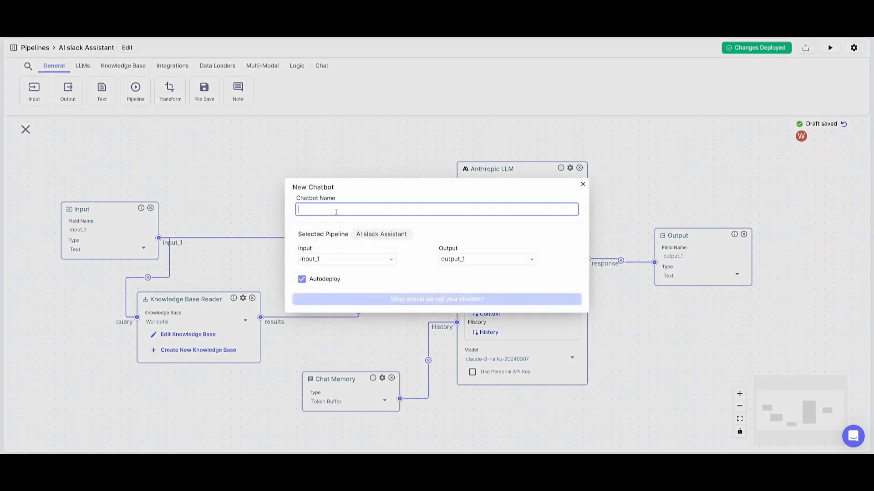
{"action": "type", "text": "Slack Assistant"}
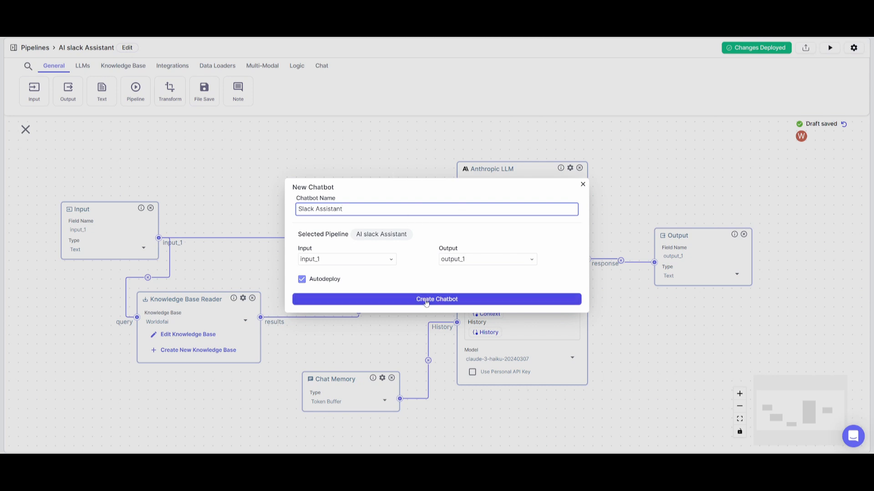
{"action": "left_click", "coordinate": [436, 299]}
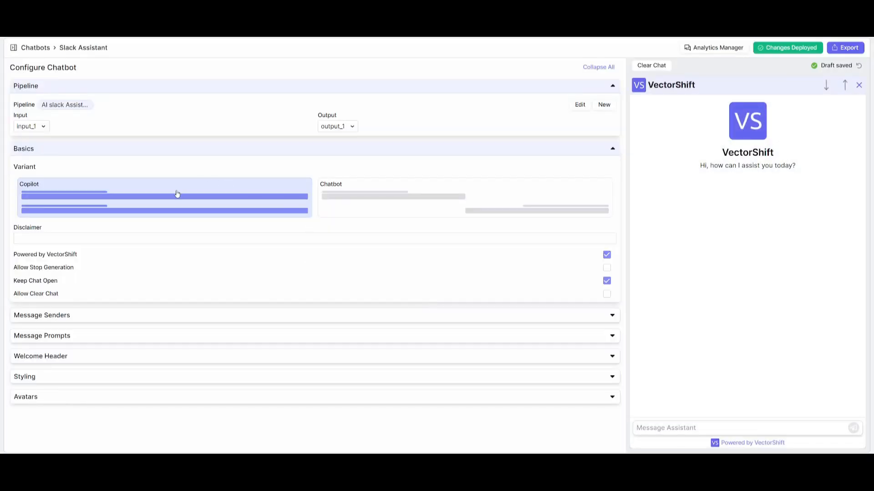
{"action": "mouse_move", "coordinate": [158, 195]}
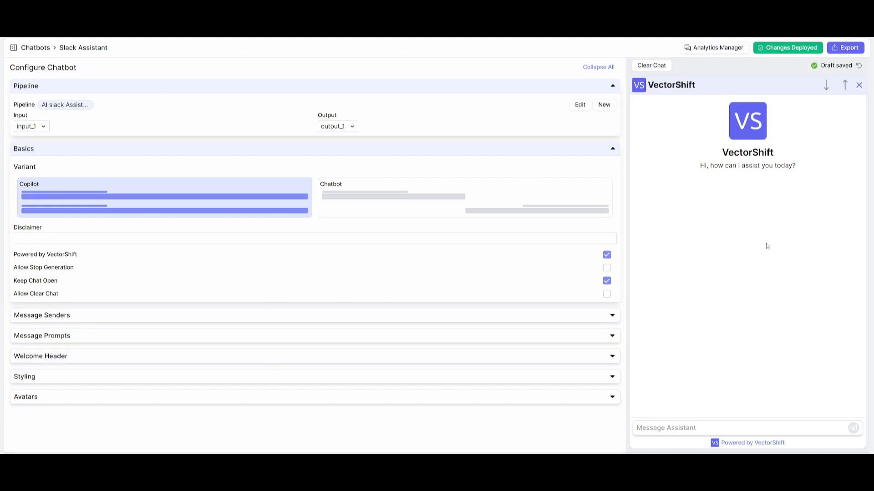
{"action": "mouse_move", "coordinate": [702, 183]}
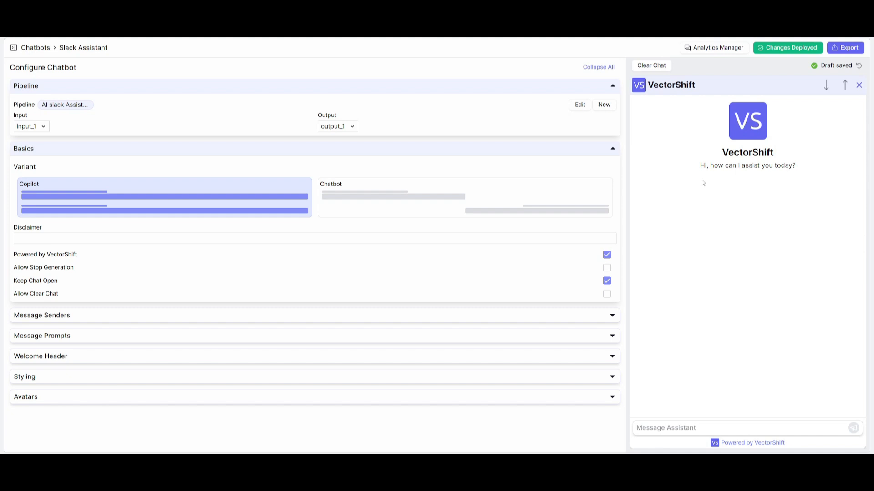
{"action": "mouse_move", "coordinate": [266, 228]}
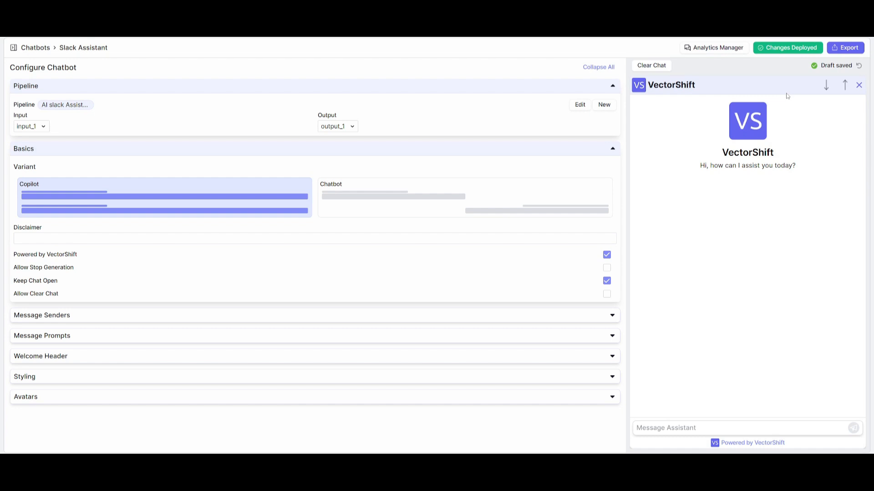
Open the Slack Assistant export page showing its shareable URL and iframe code
{"action": "left_click", "coordinate": [845, 47]}
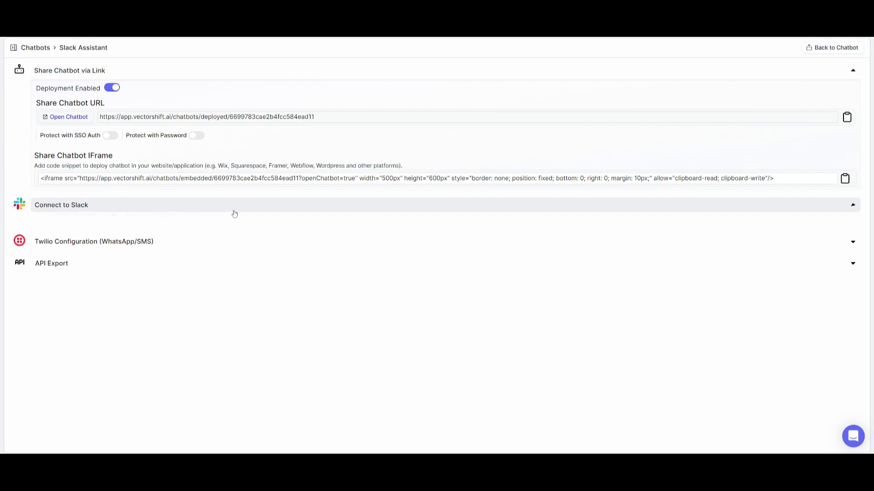
Expand the Connect to Slack settings for the Slack Assistant chatbot
{"action": "left_click", "coordinate": [61, 204]}
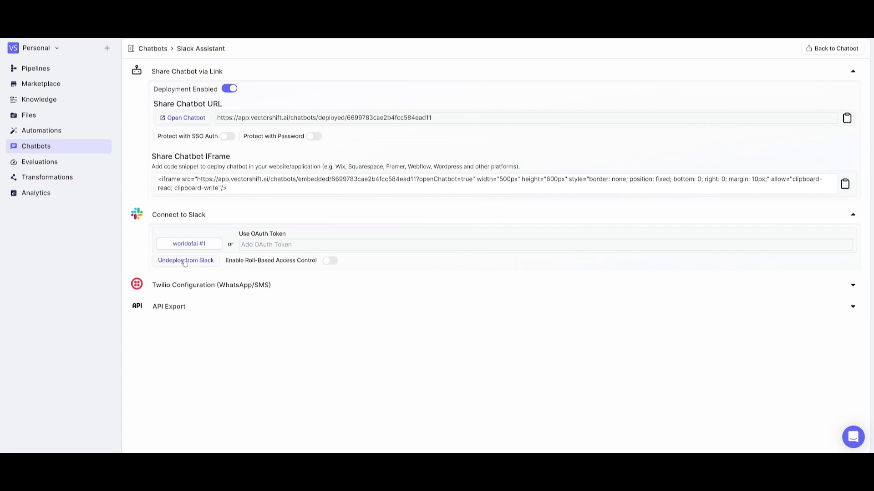
{"action": "mouse_move", "coordinate": [192, 263]}
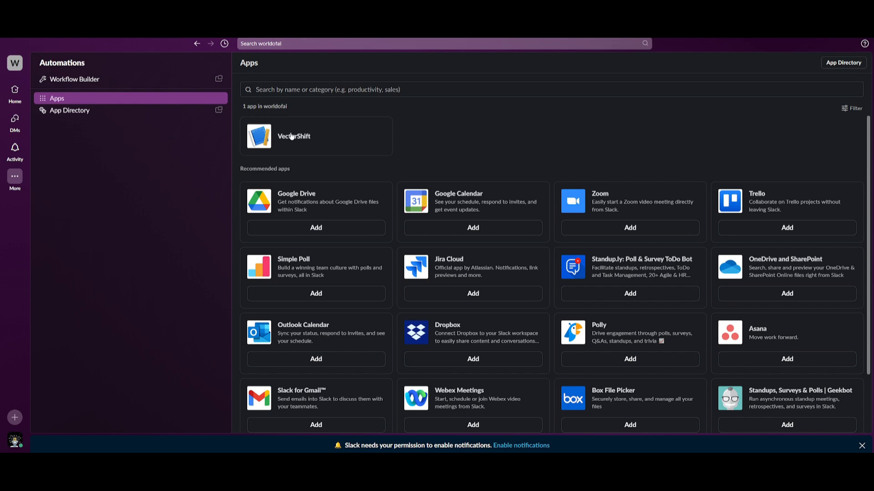
Open the VectorShift app's Messages conversation in the worldofai Slack workspace
{"action": "left_click", "coordinate": [293, 136]}
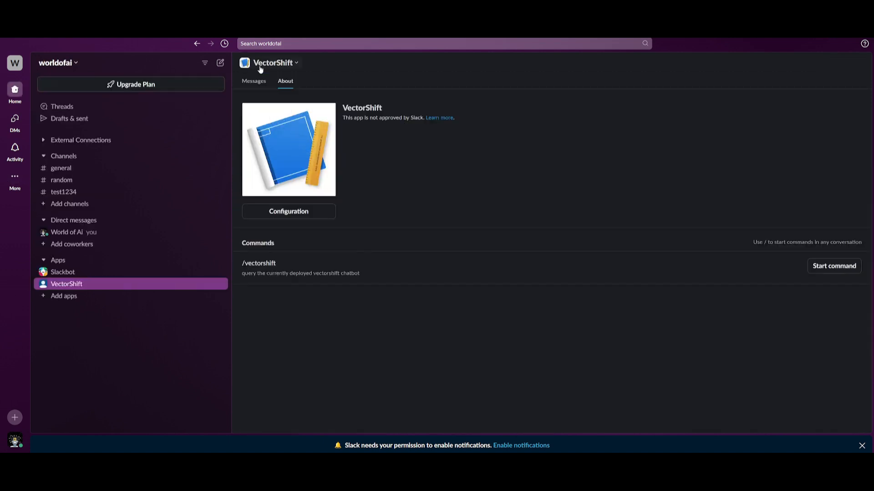
{"action": "left_click", "coordinate": [254, 81]}
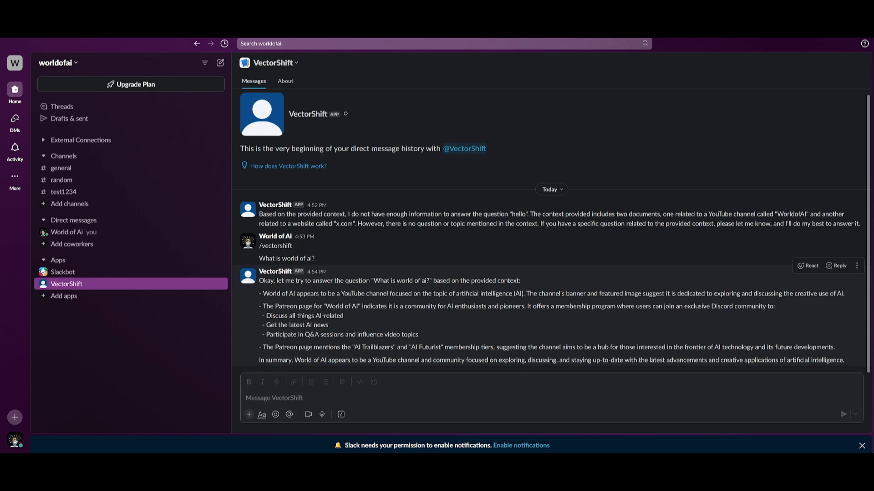
{"action": "mouse_move", "coordinate": [395, 316]}
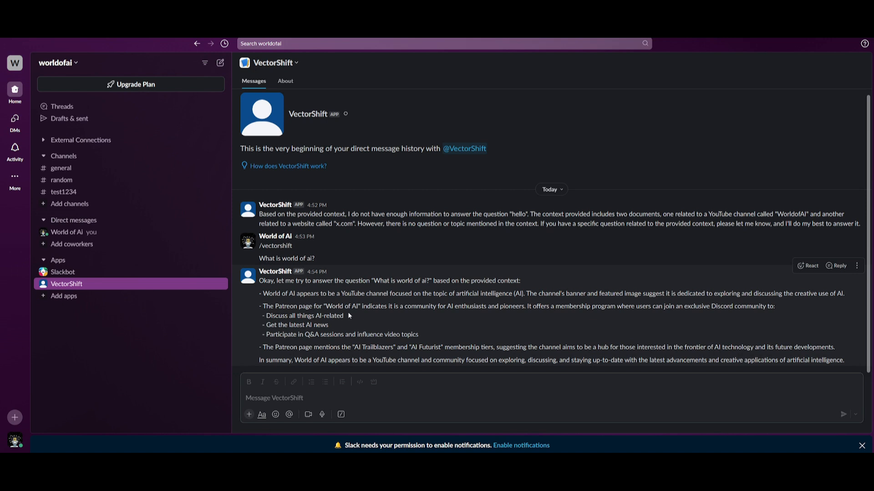
{"action": "mouse_move", "coordinate": [368, 270]}
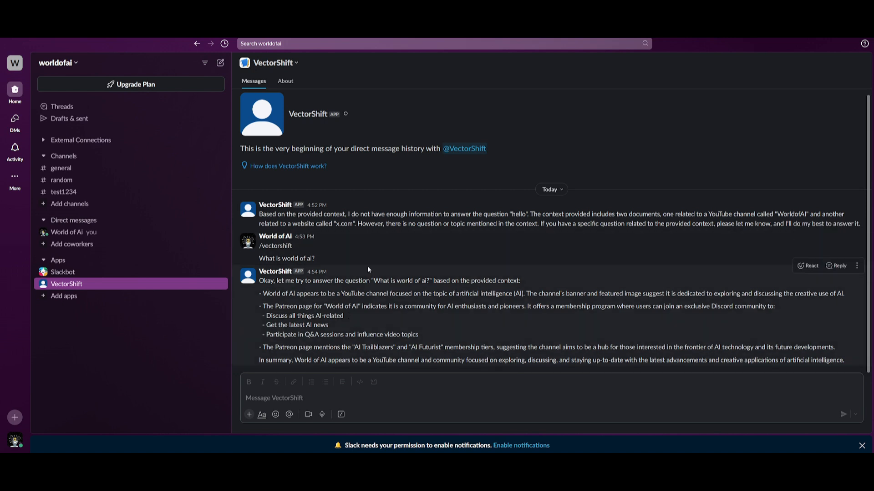
{"action": "mouse_move", "coordinate": [305, 301]}
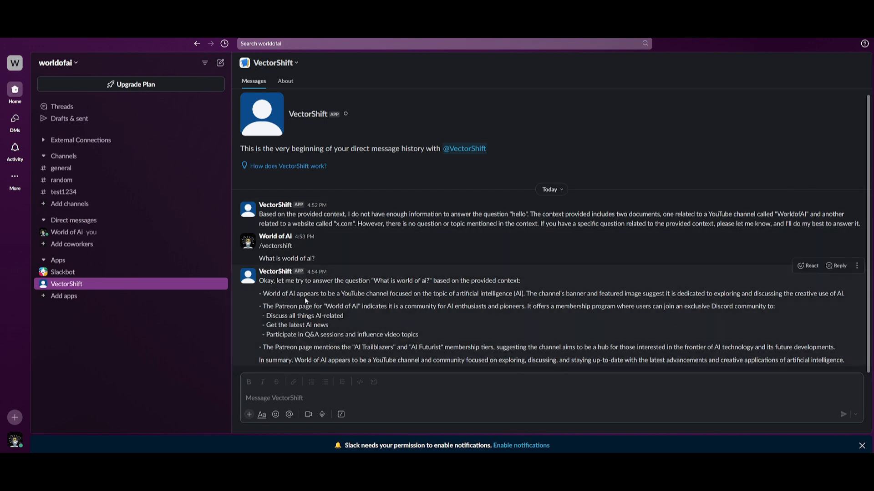
{"action": "mouse_move", "coordinate": [218, 233]}
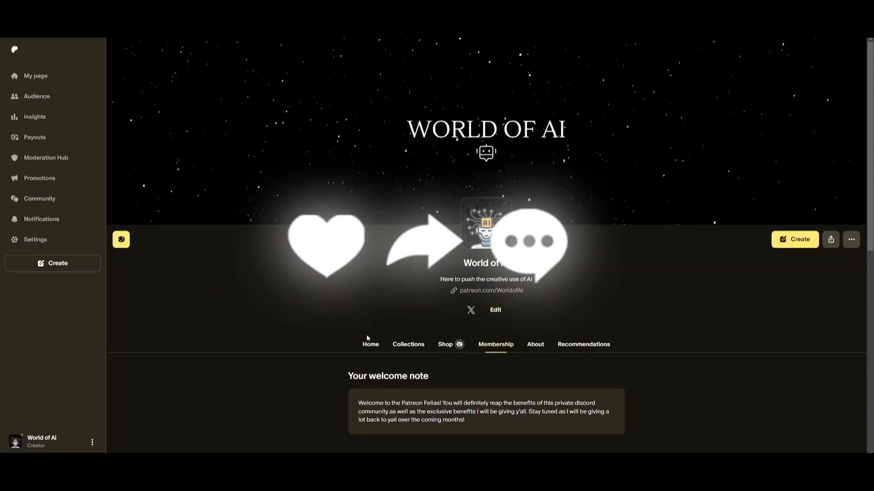
{"action": "mouse_move", "coordinate": [352, 320]}
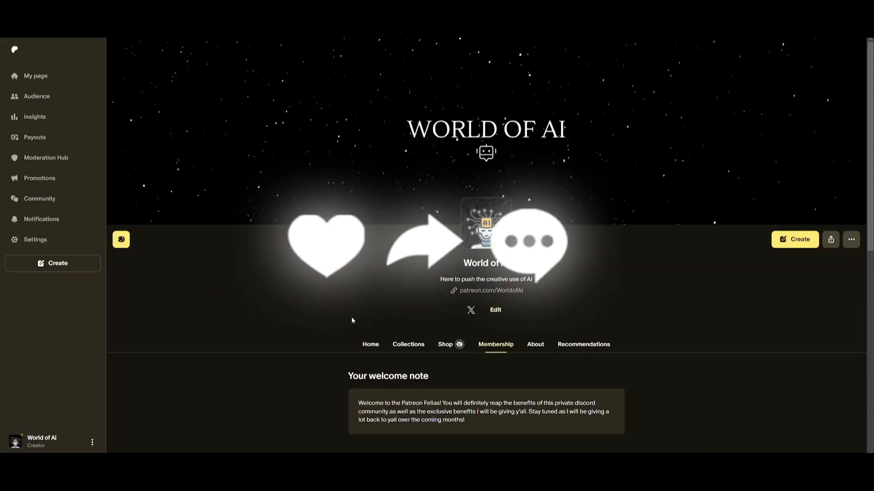
{"action": "mouse_move", "coordinate": [309, 269]}
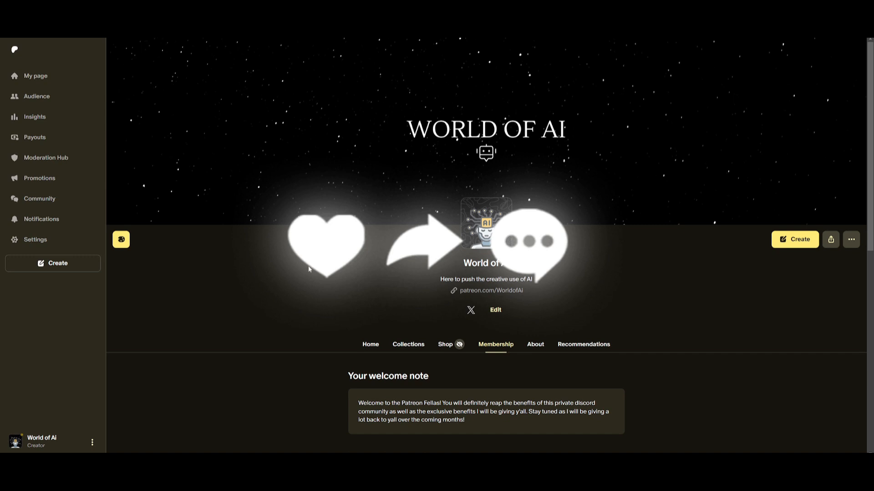
Follow the creator's X link from Patreon and scroll toward the WorldofAI YouTube channel
{"action": "left_click", "coordinate": [469, 310]}
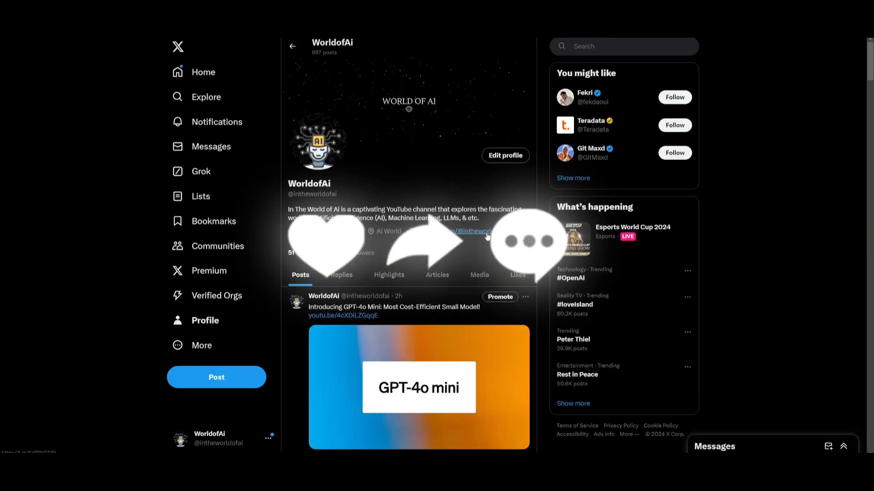
{"action": "scroll", "scroll_direction": "down", "scroll_amount": 3}
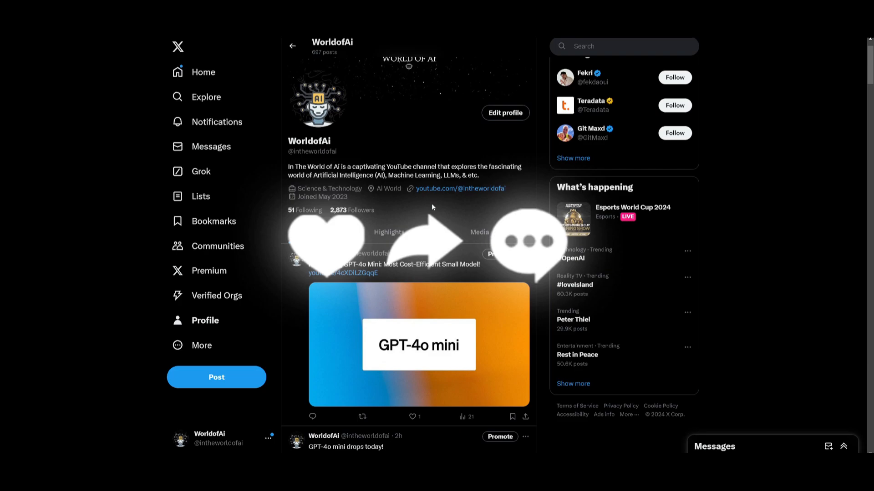
{"action": "scroll", "scroll_direction": "down", "scroll_amount": 3}
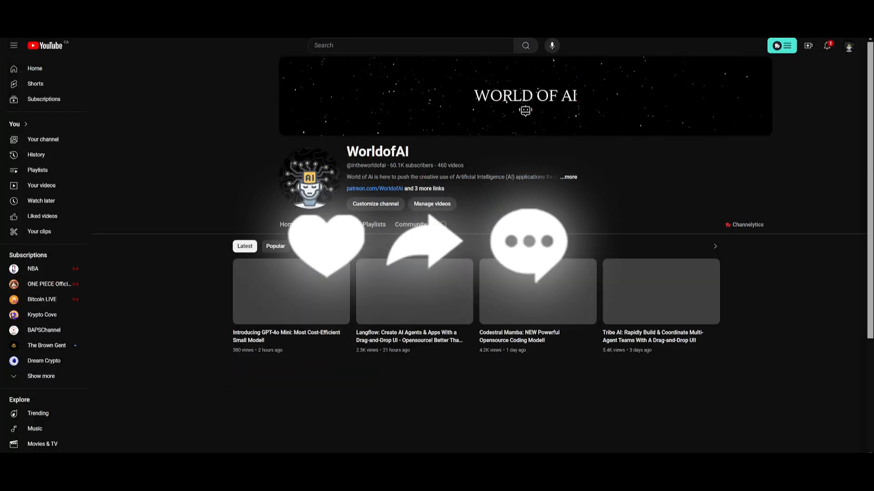
Scroll the WorldofAI Videos grid down to uploads from about a month ago
{"action": "scroll", "scroll_direction": "down", "scroll_amount": 3}
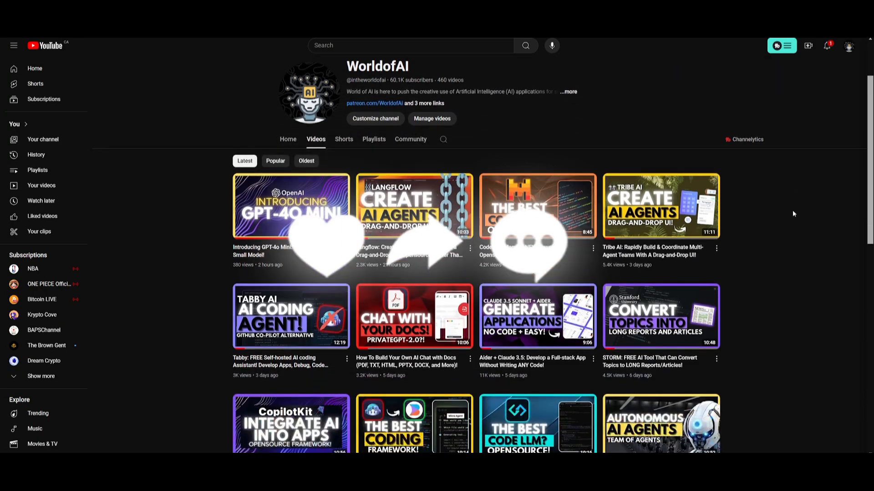
{"action": "scroll", "scroll_direction": "down", "scroll_amount": 3}
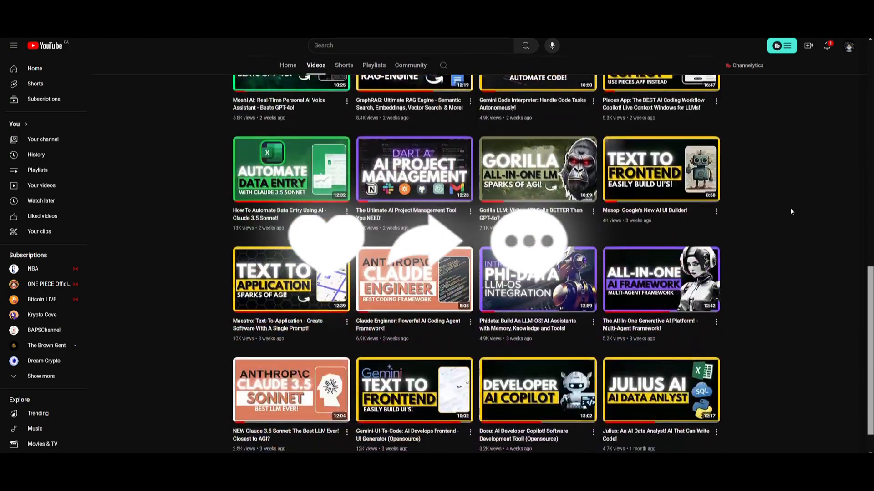
{"action": "scroll", "scroll_direction": "down", "scroll_amount": 3}
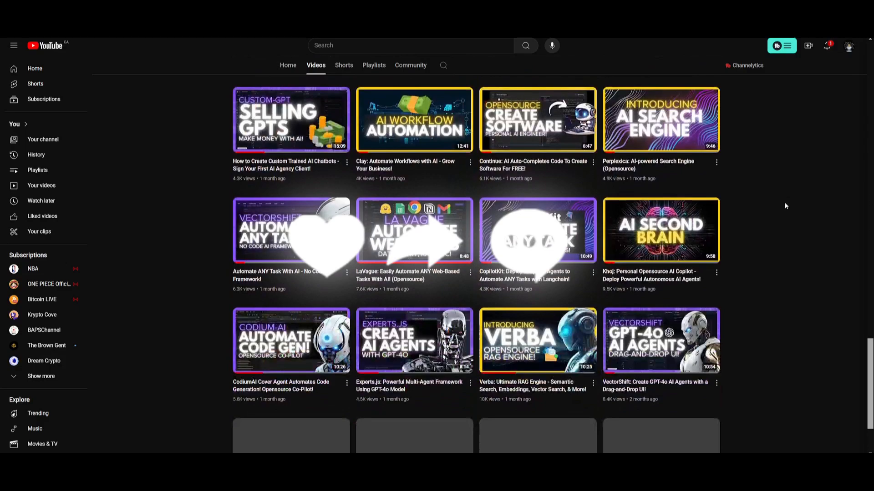
{"action": "scroll", "scroll_direction": "down", "scroll_amount": 3}
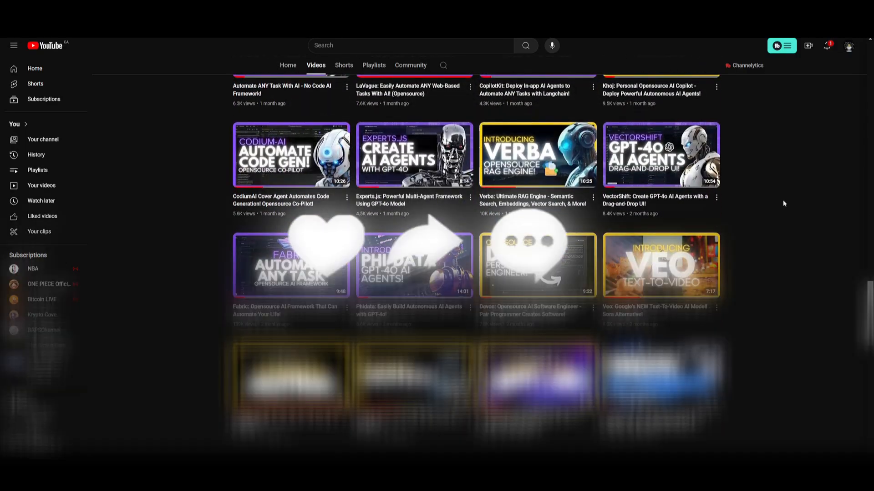